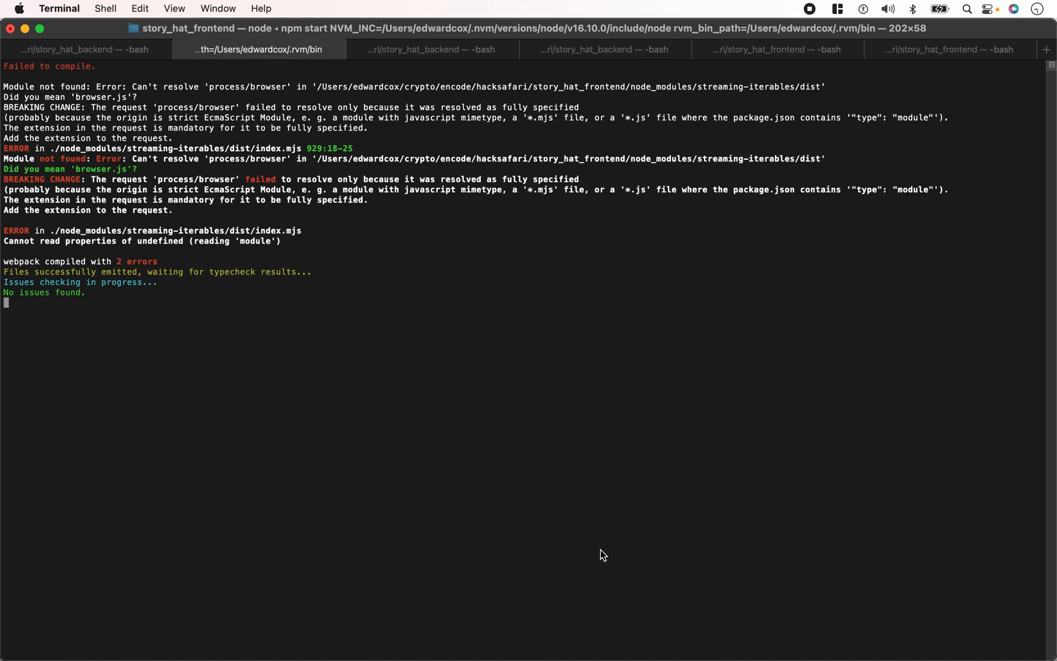
mouse_move(198, 191)
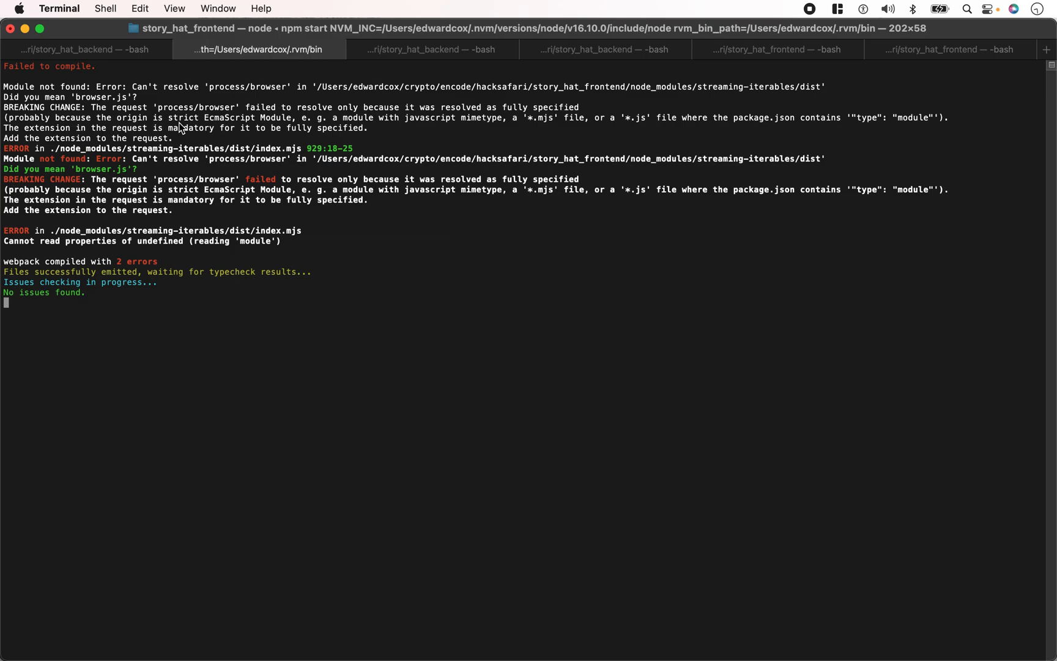
mouse_move(200, 121)
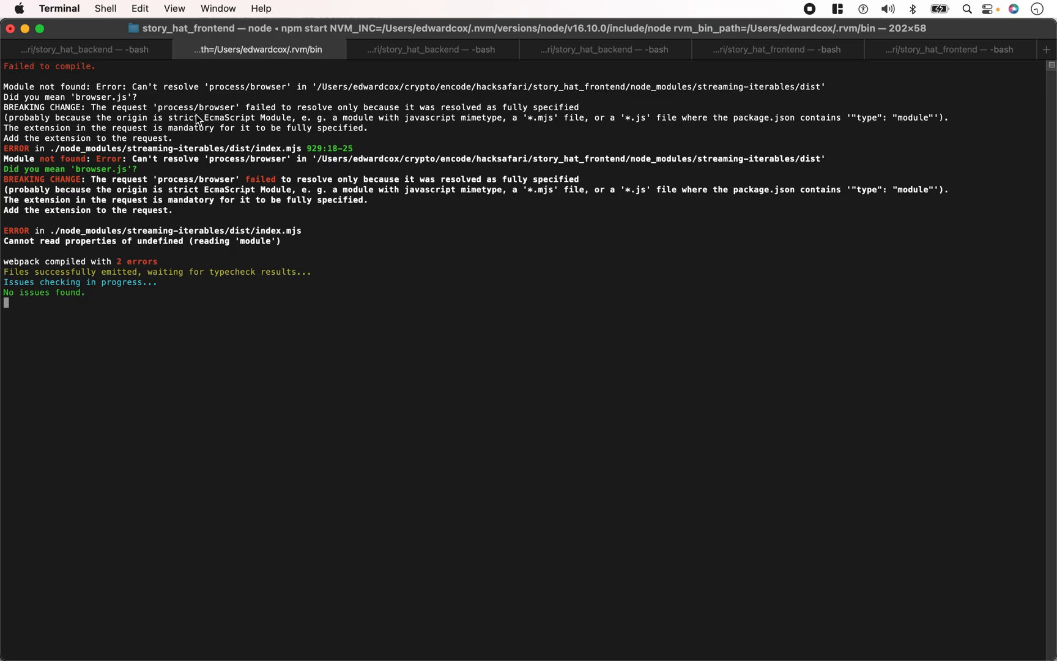
mouse_move(363, 358)
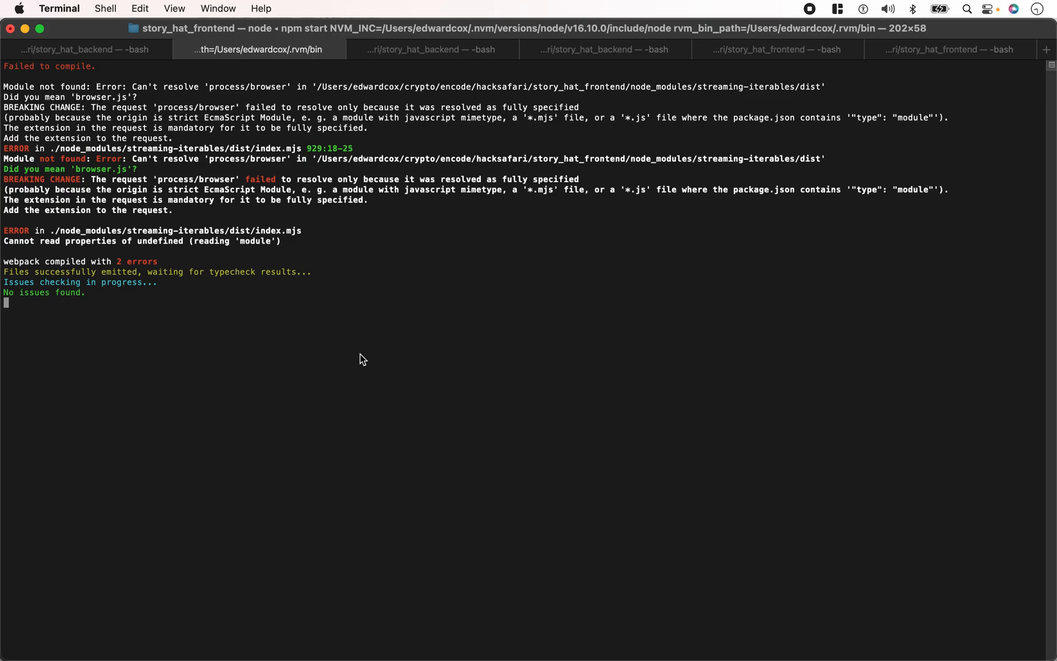
mouse_move(344, 411)
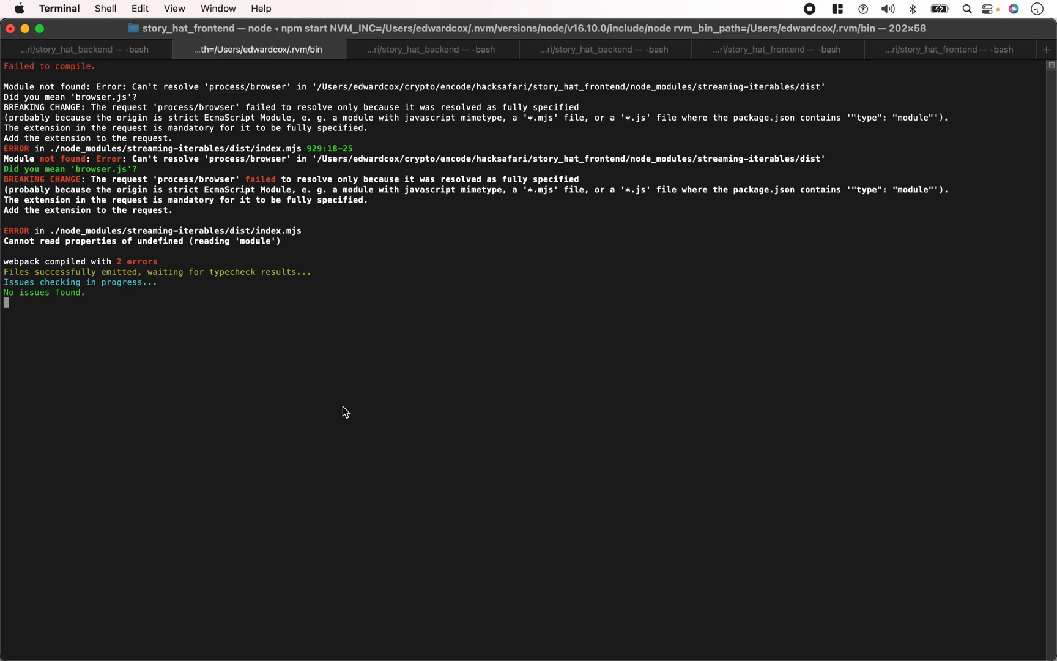
mouse_move(339, 419)
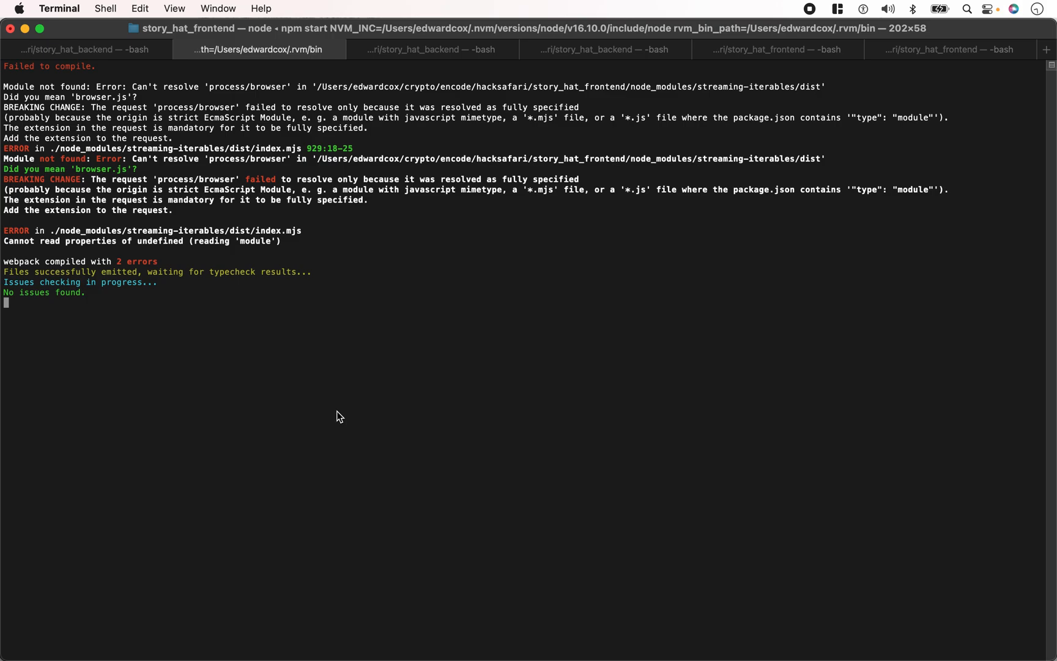
mouse_move(321, 610)
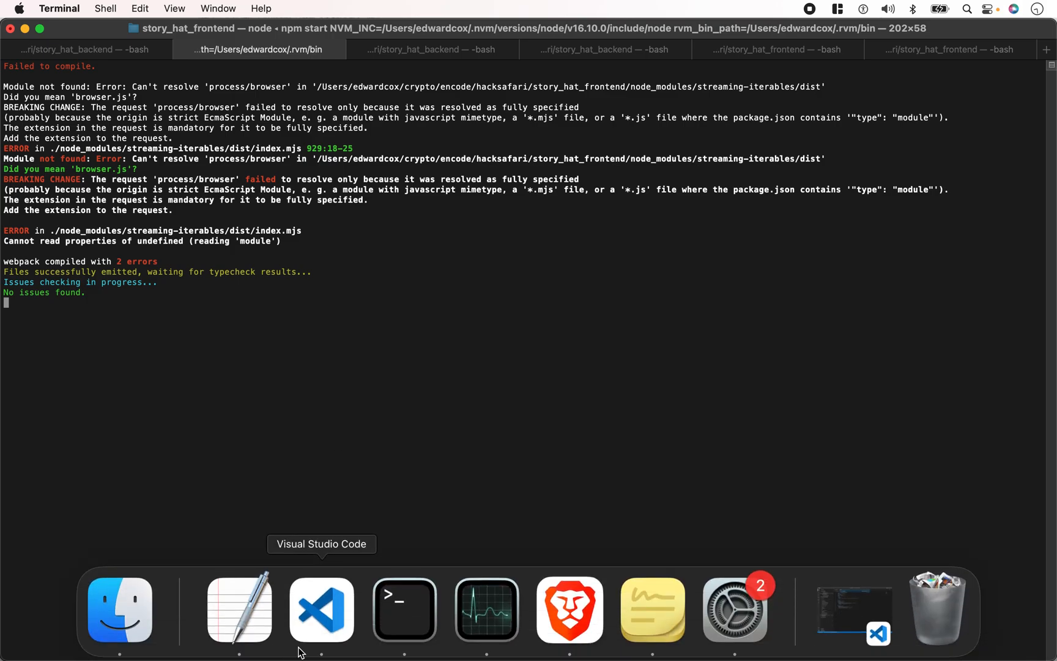
mouse_move(404, 609)
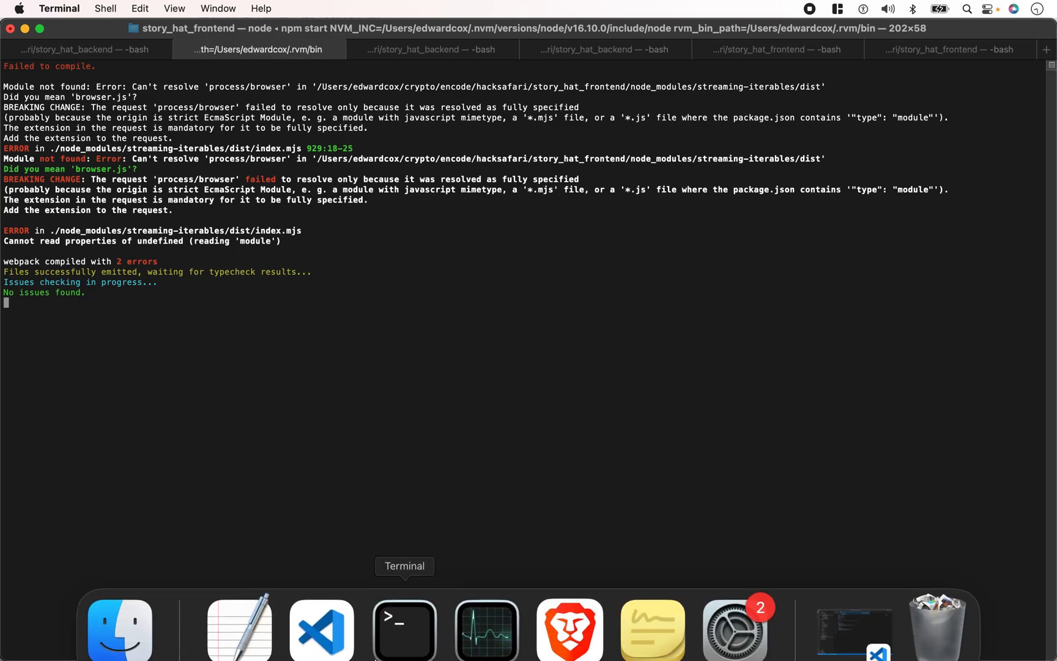
mouse_move(385, 550)
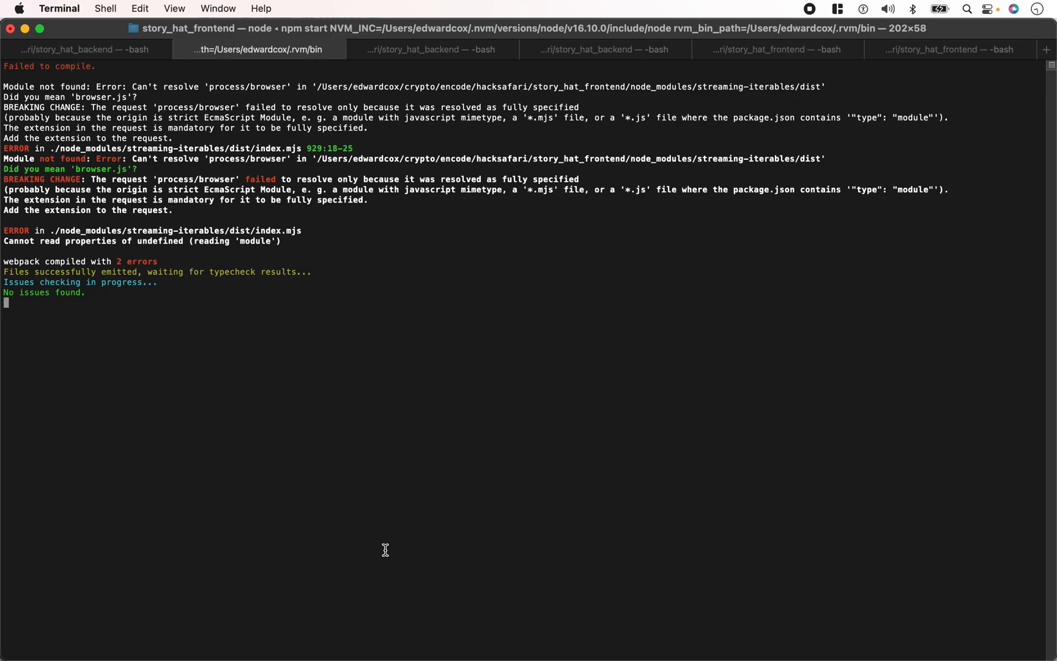
mouse_move(403, 574)
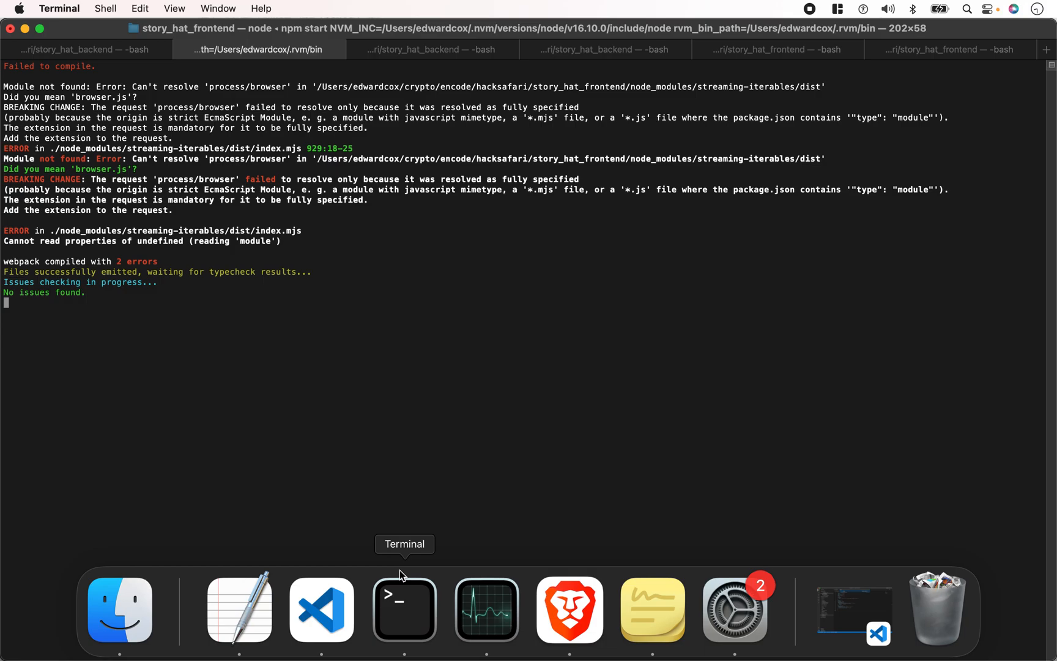
mouse_move(419, 542)
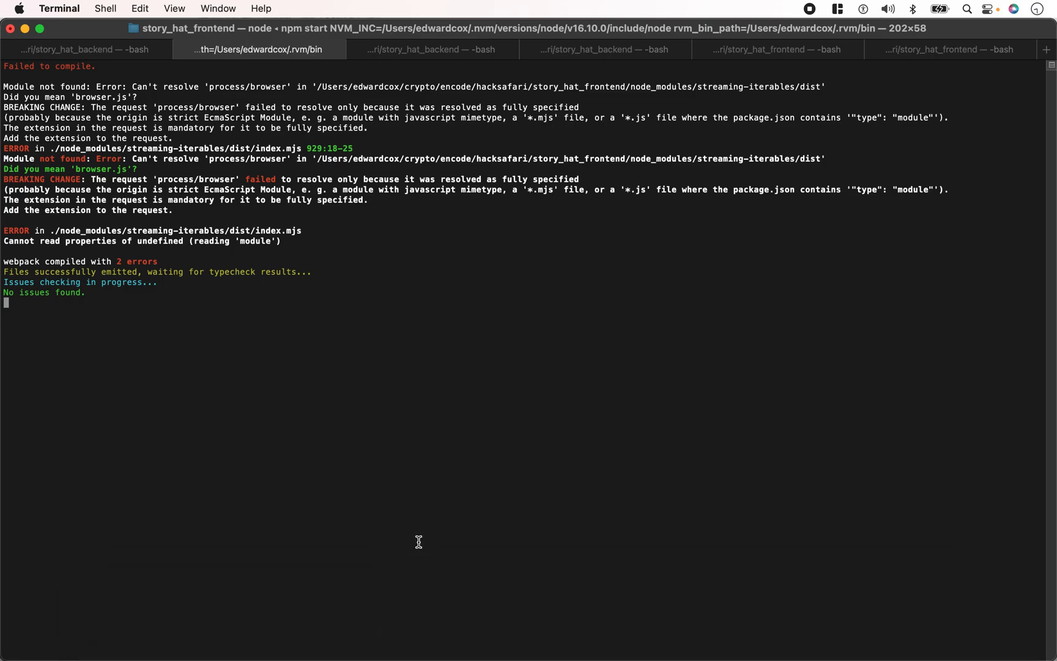
mouse_move(404, 646)
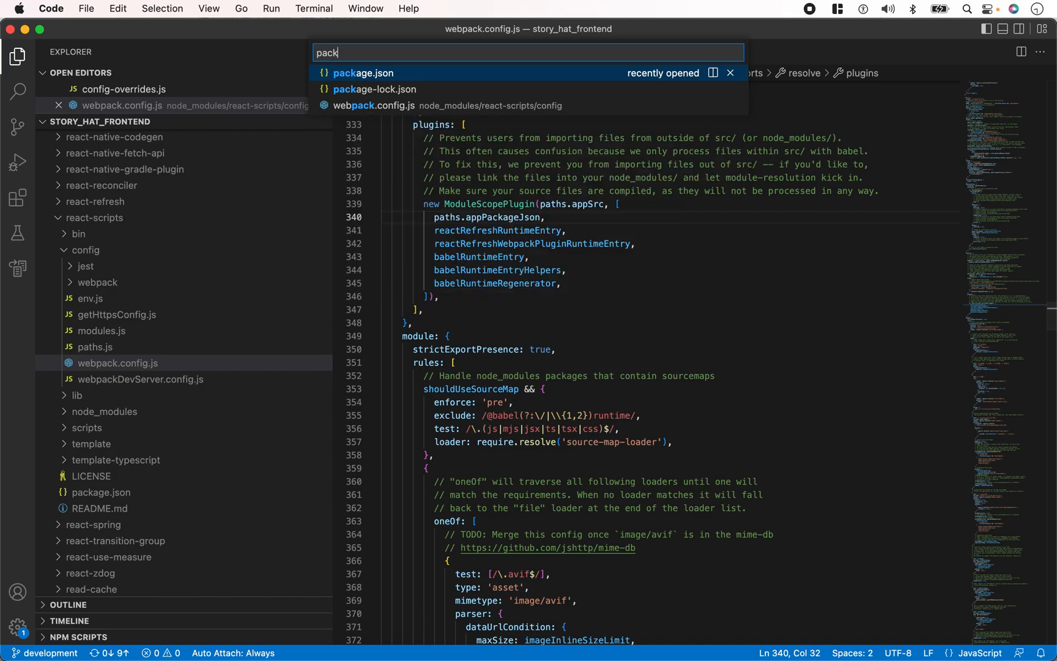
Review package.json dependencies, pointing out the react and react-scripts ^5.0.1 versions
left_click(362, 73)
type("web3")
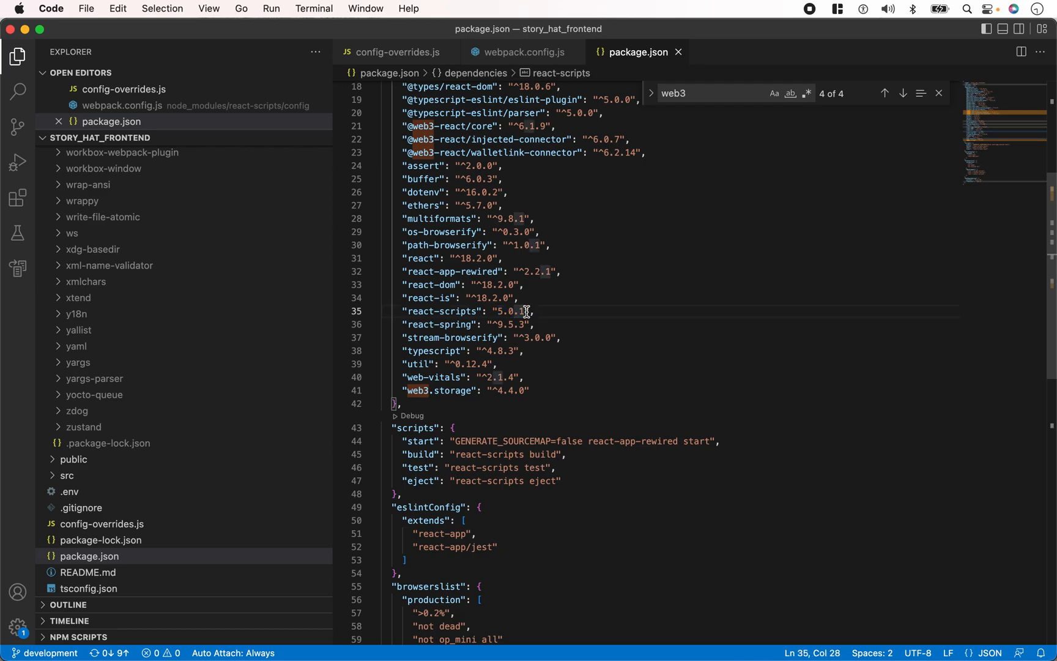
left_click(532, 310)
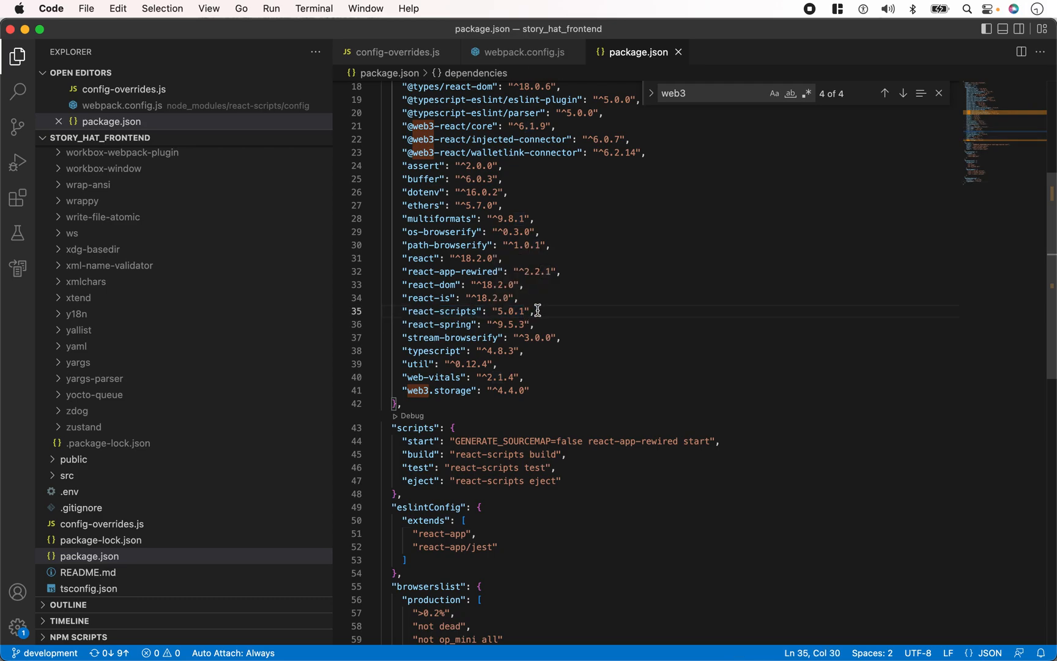
left_click(500, 259)
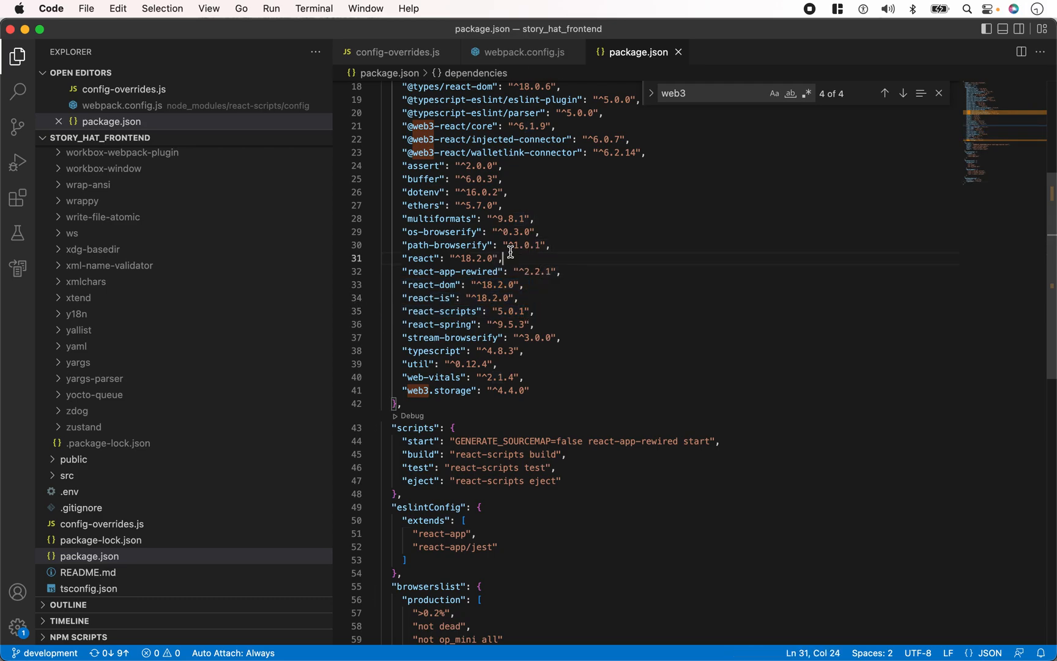
mouse_move(494, 393)
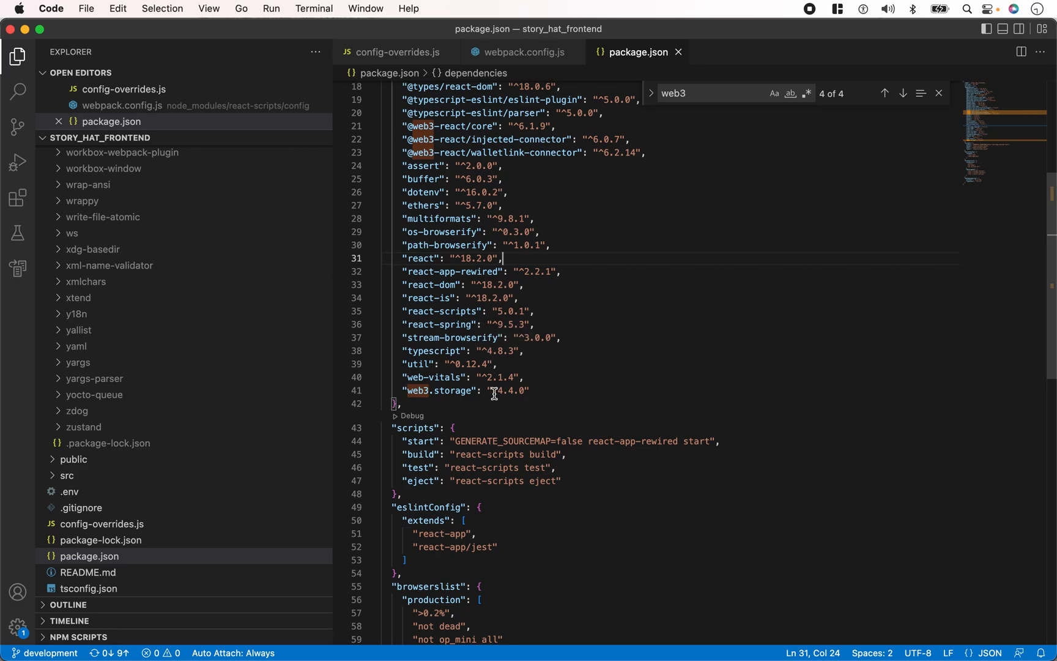
mouse_move(436, 257)
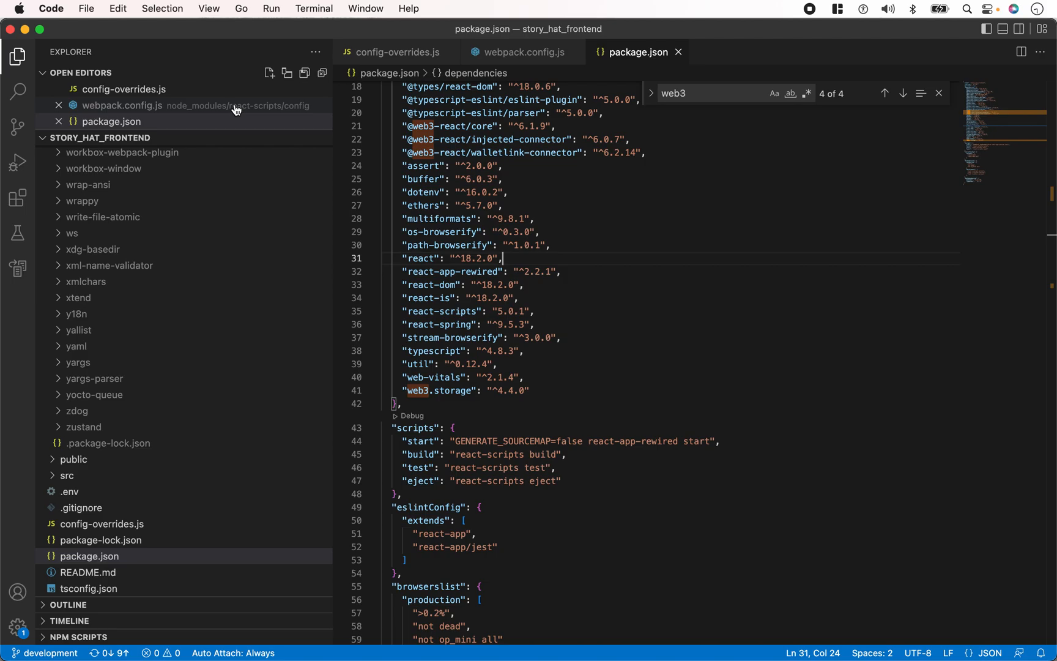
left_click(518, 51)
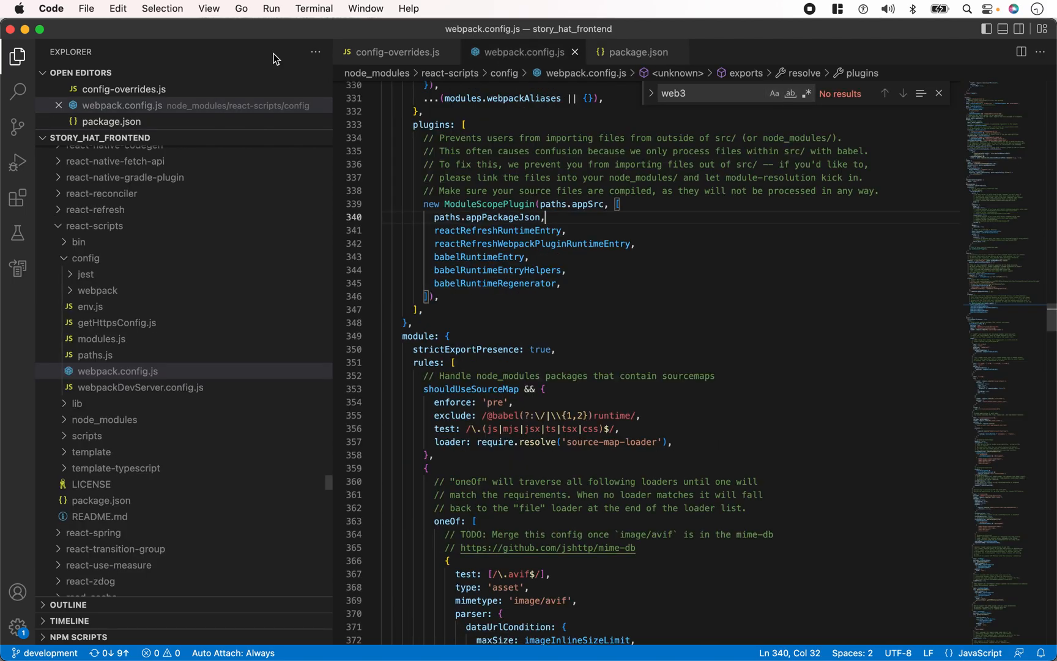
mouse_move(130, 358)
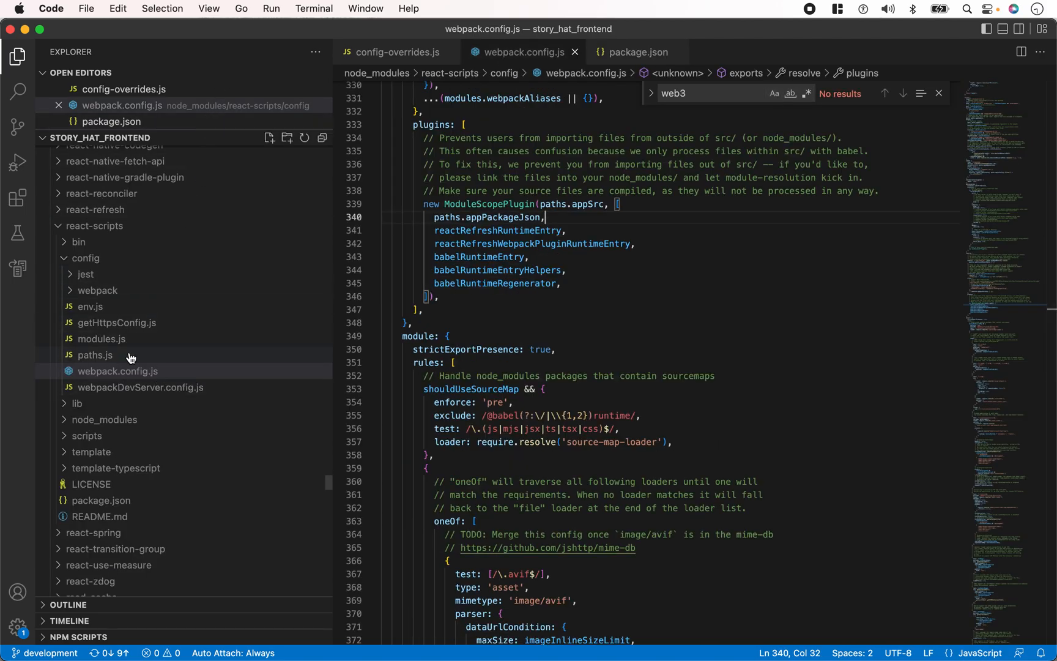
left_click(118, 371)
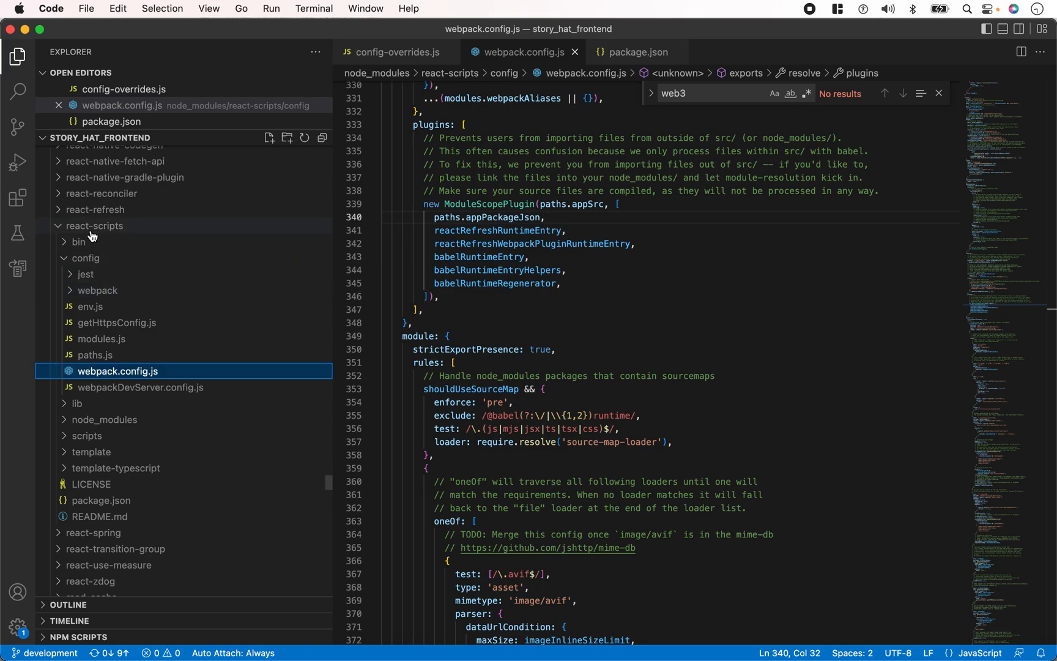
left_click(95, 227)
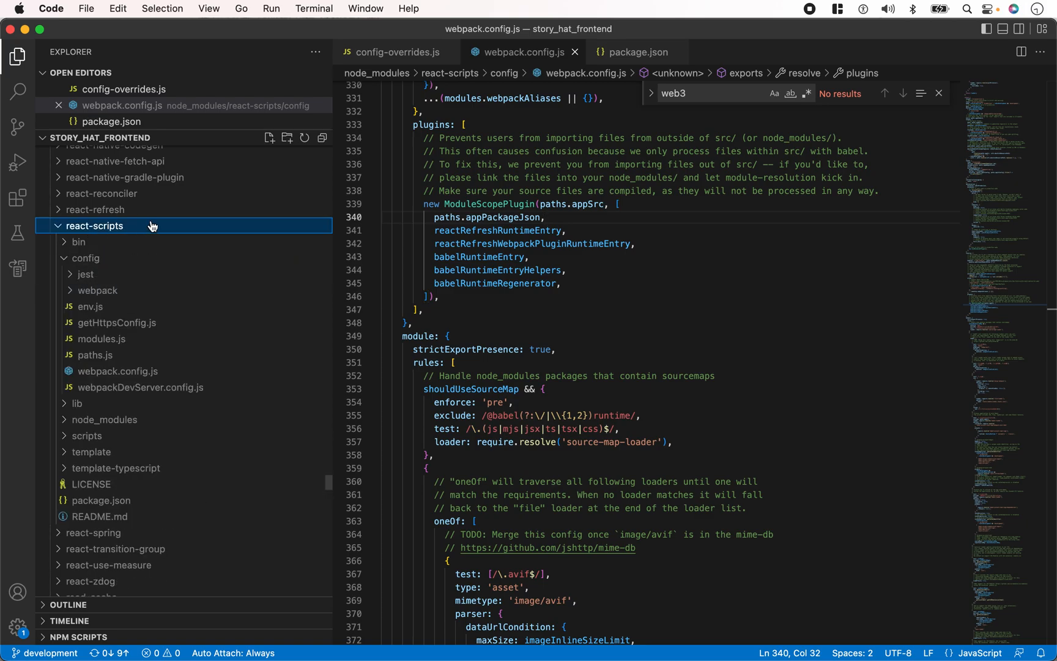
left_click(637, 51)
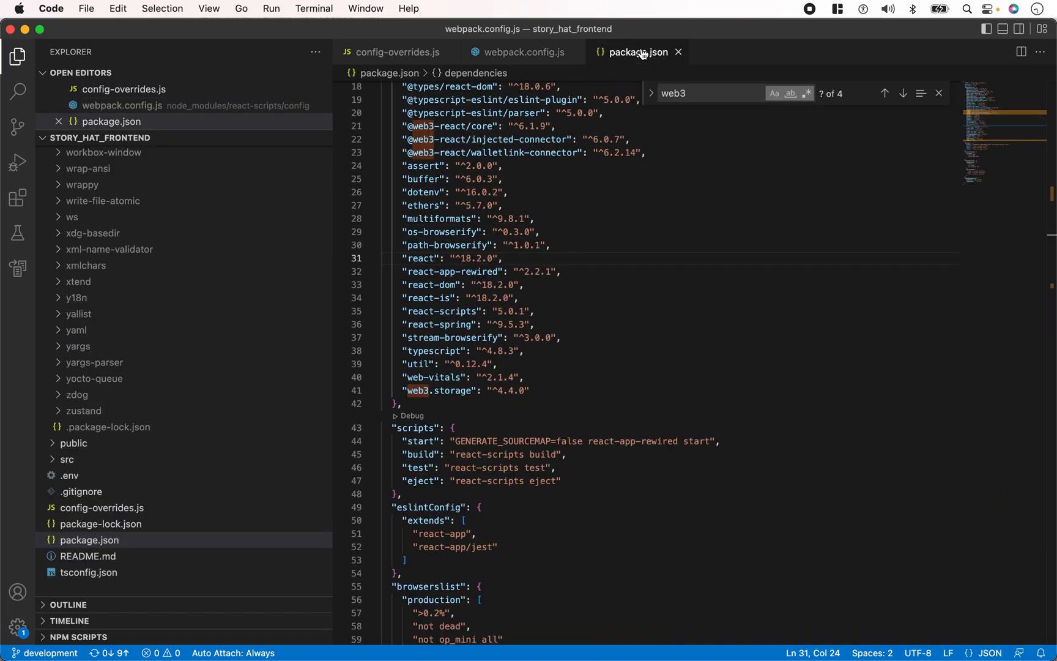
left_click(524, 351)
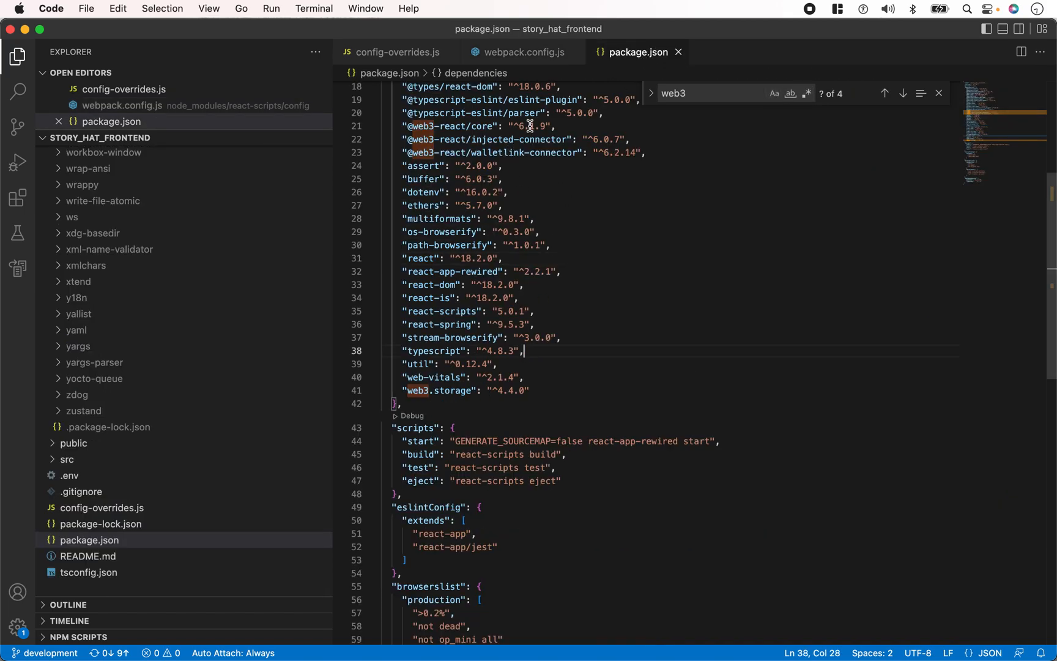
left_click(473, 259)
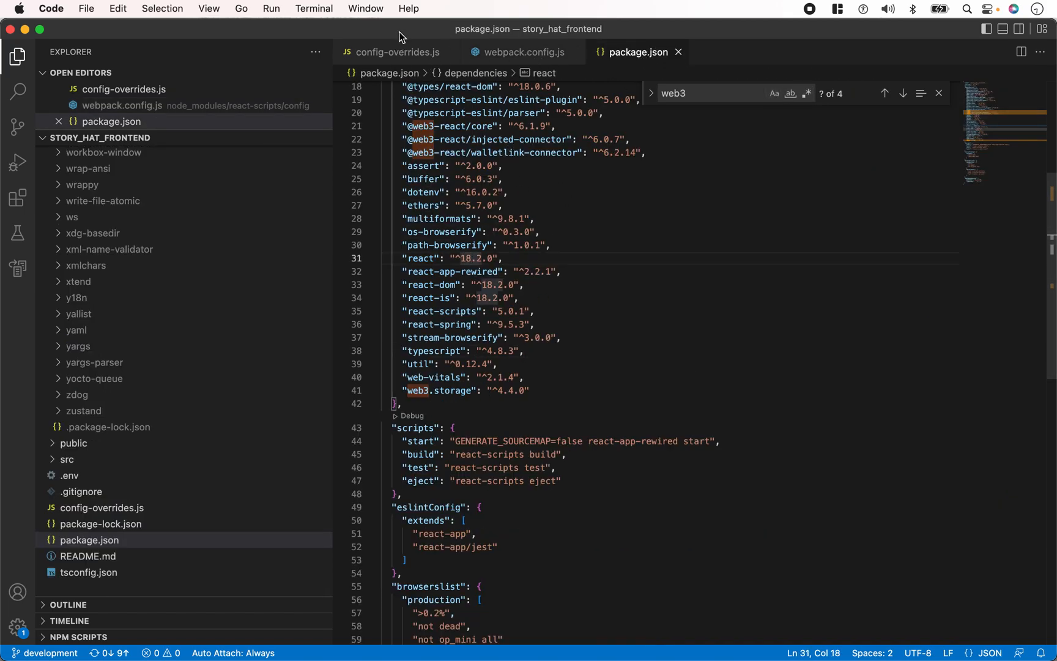
Review the assert fallback in config-overrides.js, then locate buffer ^6.0.3 in package.json
left_click(103, 507)
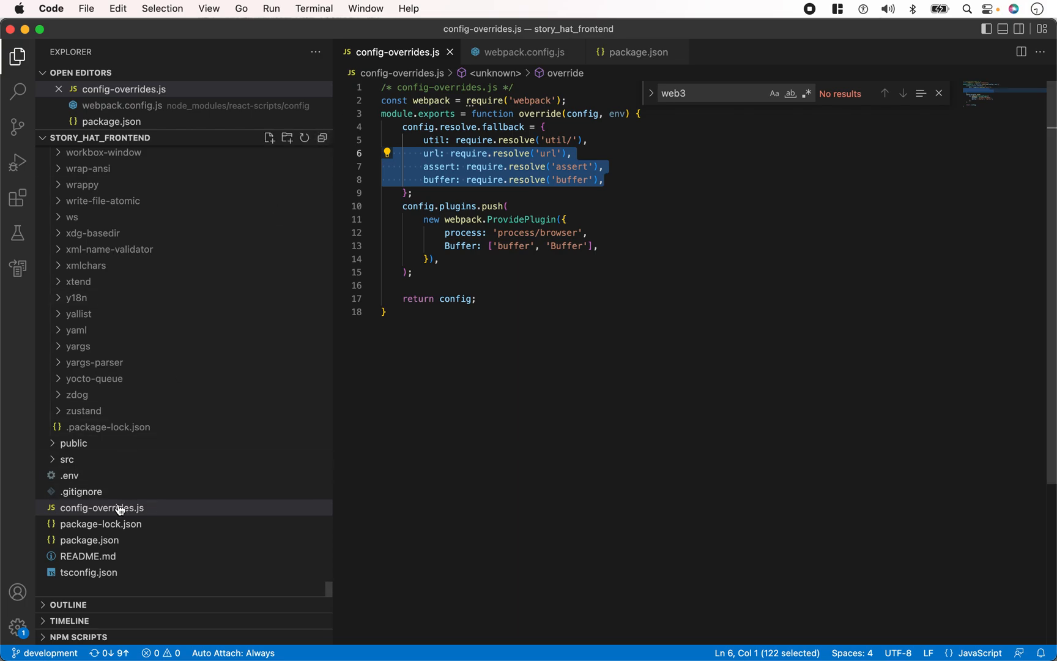
mouse_move(148, 520)
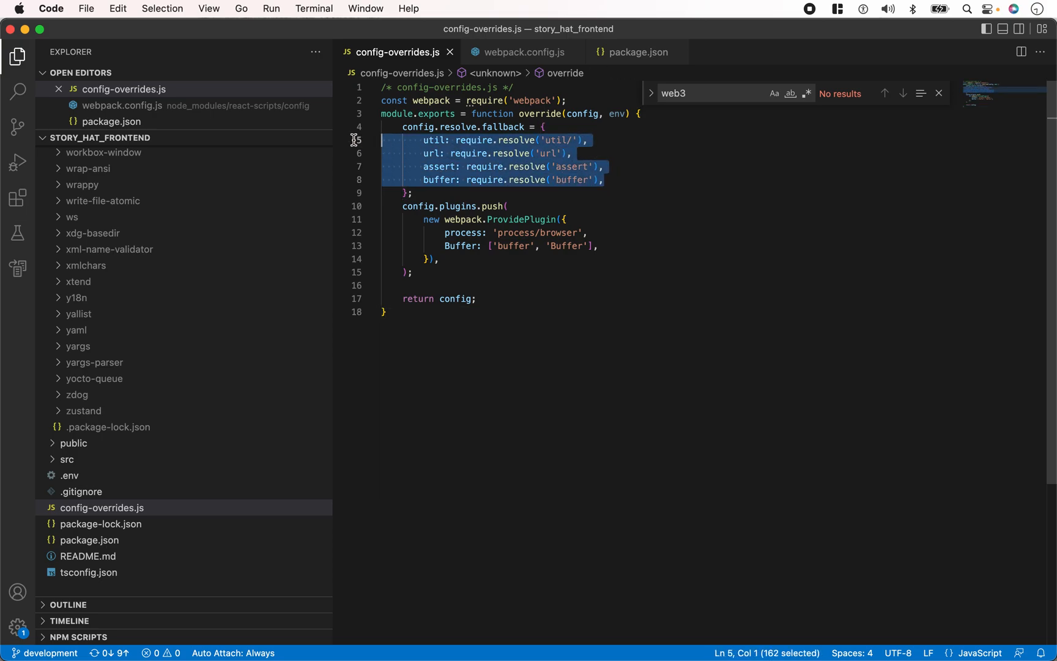
left_click(586, 166)
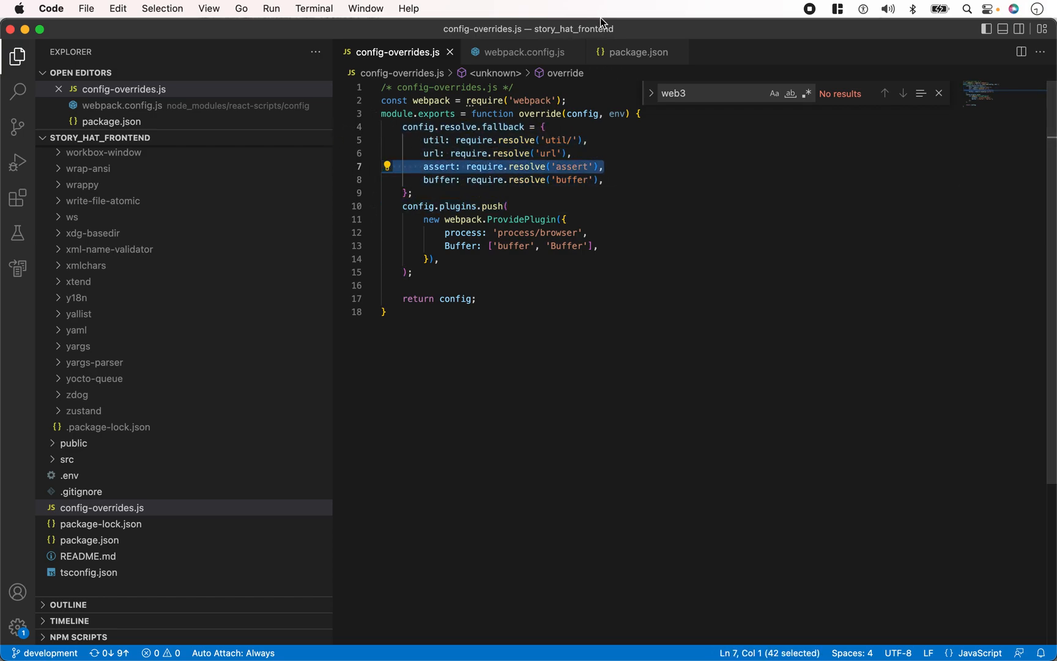
left_click(637, 52)
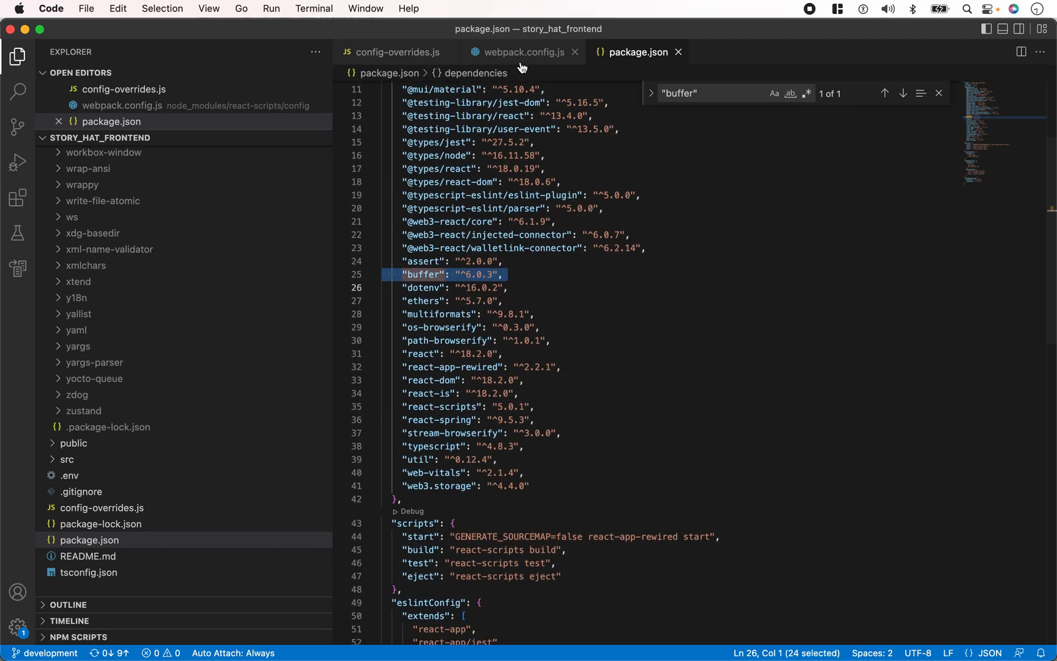
mouse_move(400, 51)
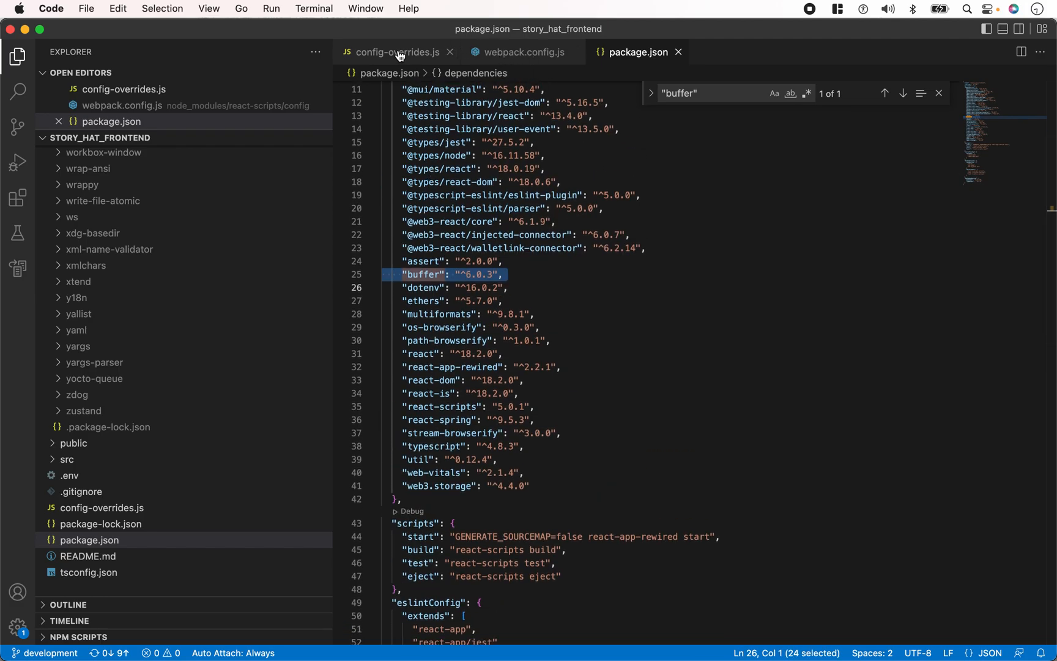
Review the resolve.fallback block for util, url, assert and buffer in config-overrides.js
left_click(396, 51)
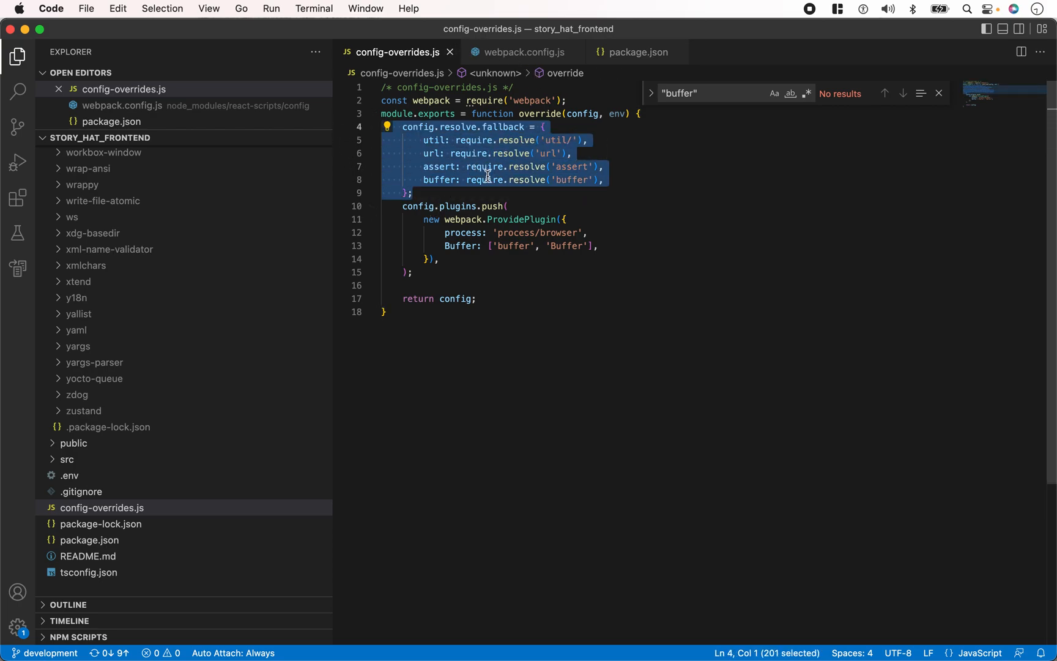
mouse_move(453, 160)
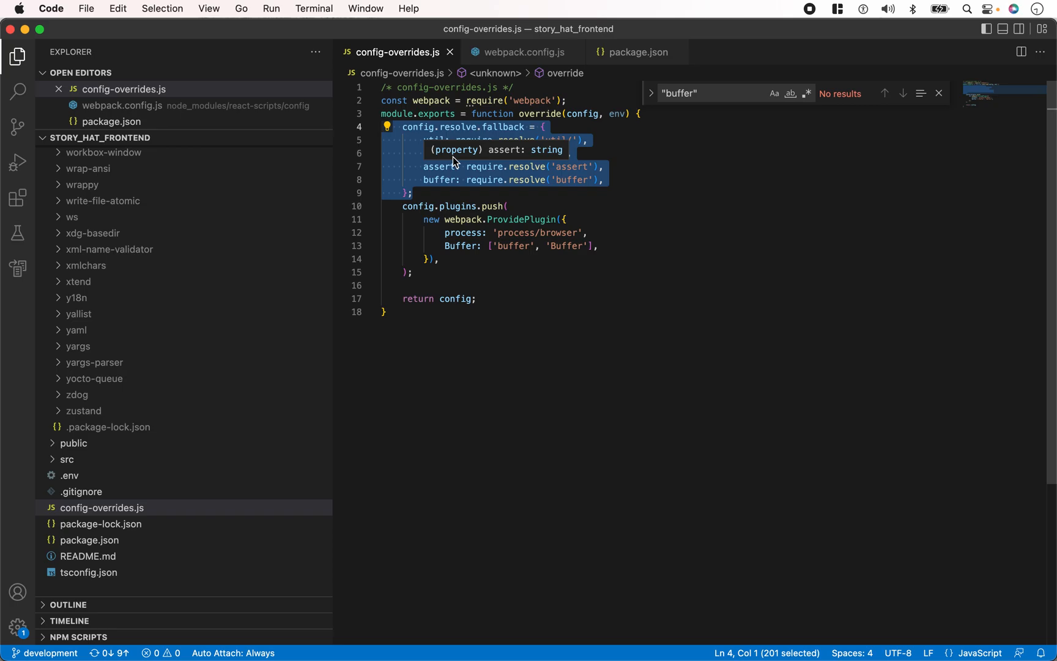
mouse_move(404, 609)
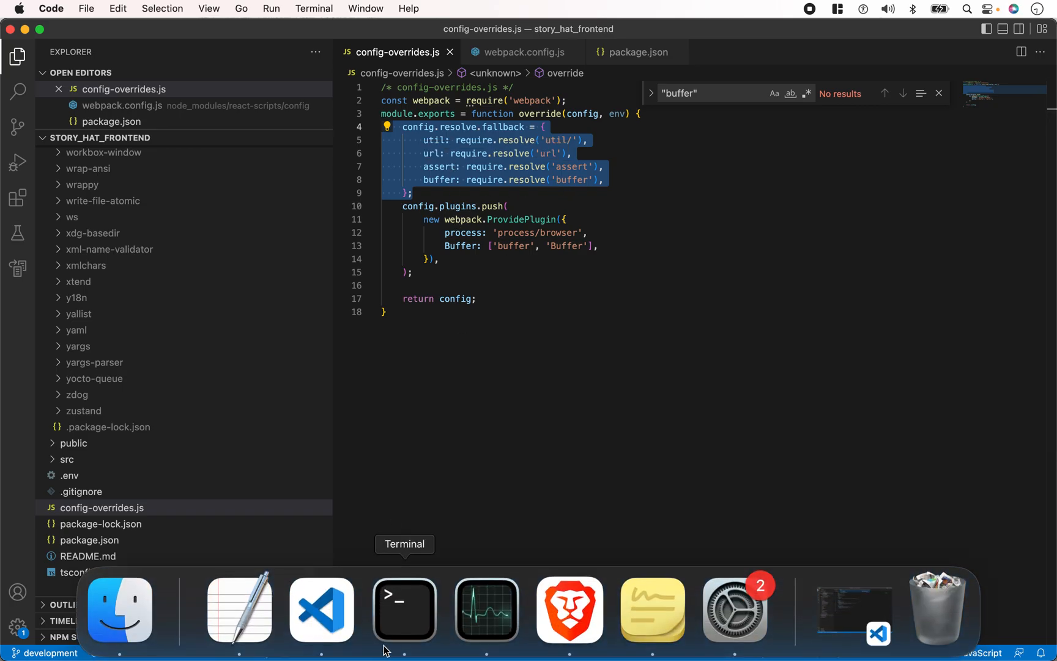
left_click(404, 609)
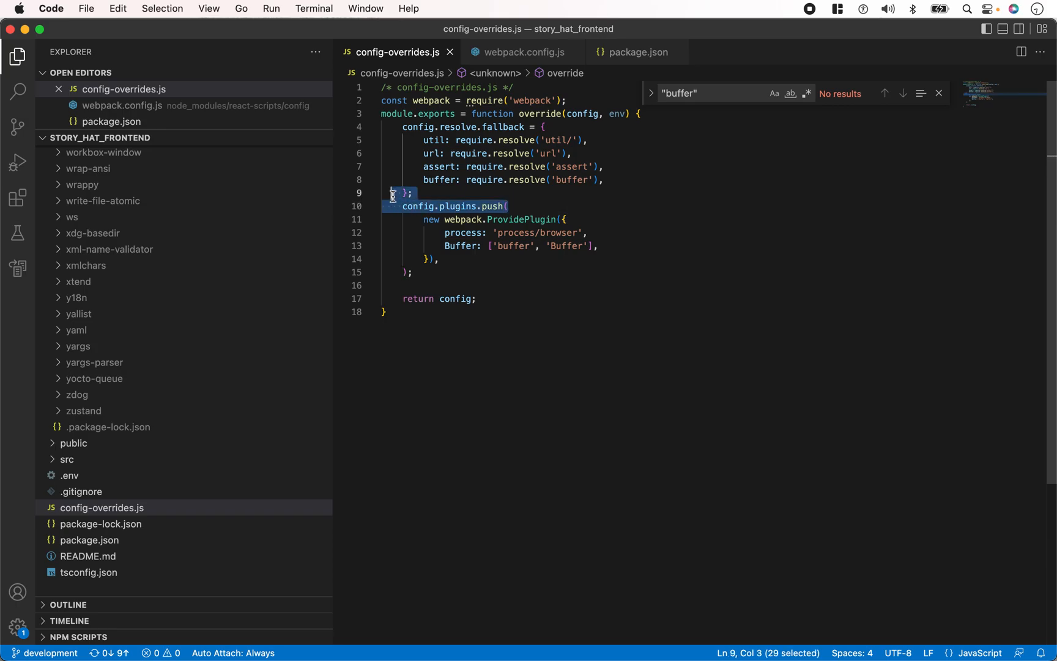
mouse_move(404, 609)
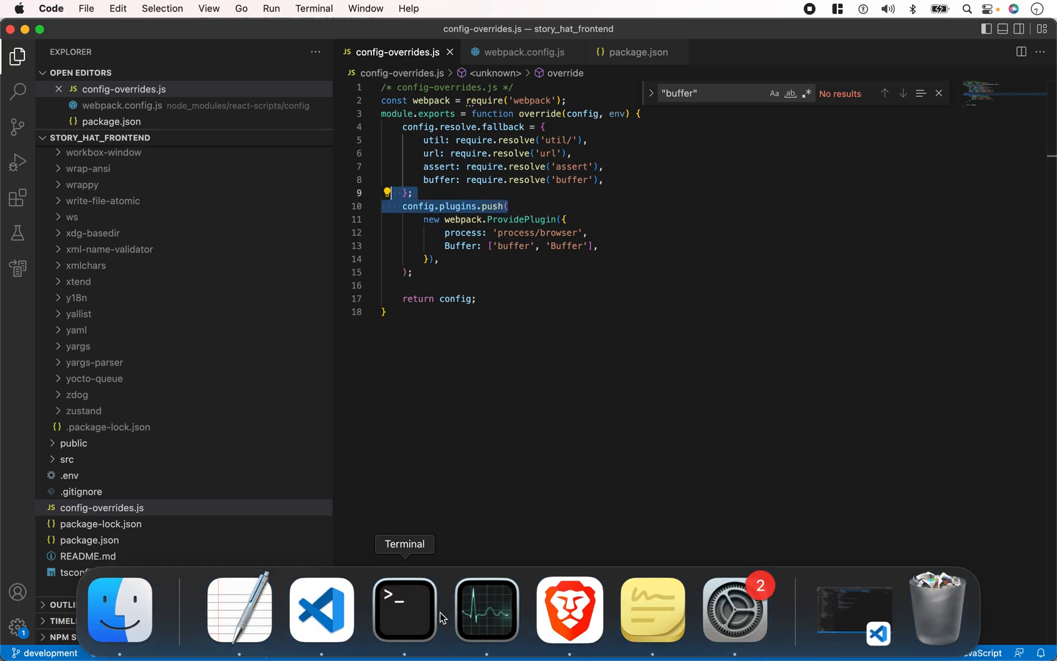
left_click(568, 609)
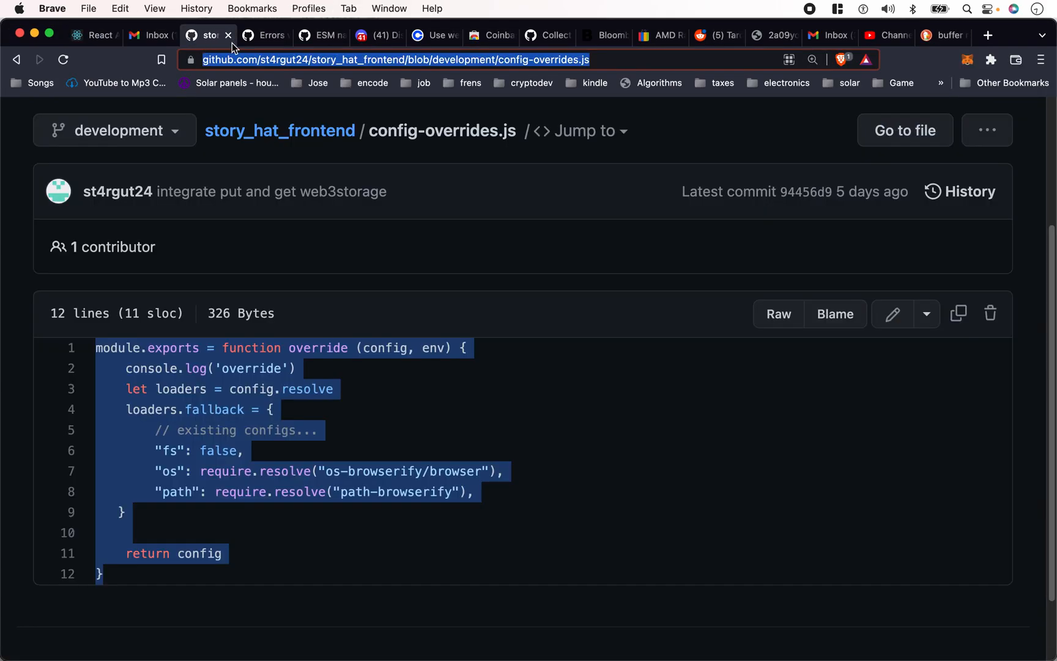
left_click(263, 35)
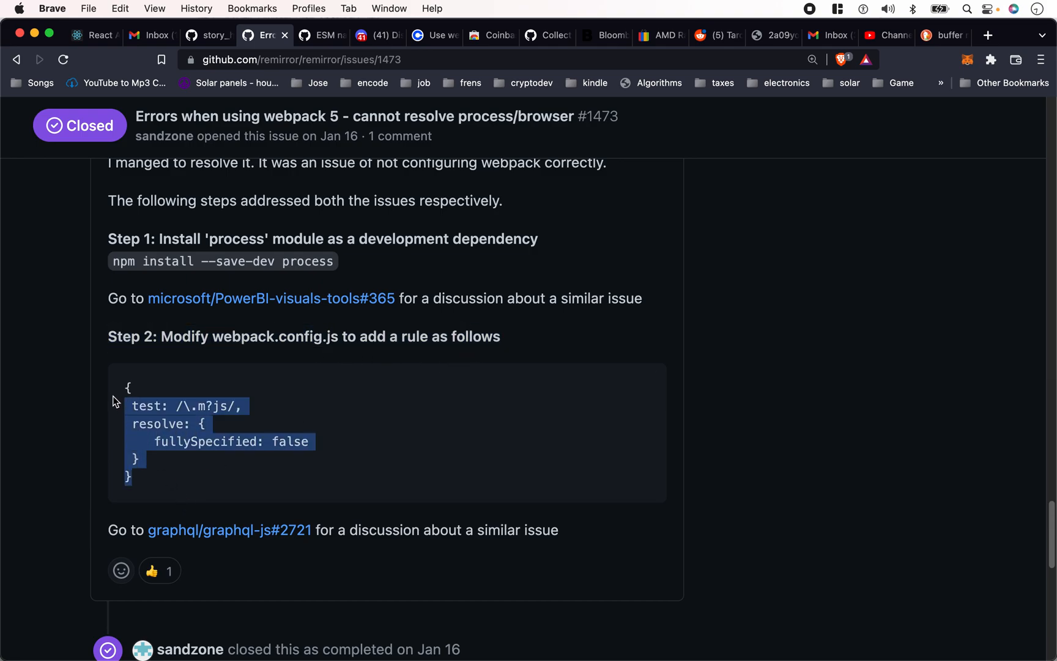
left_click(374, 341)
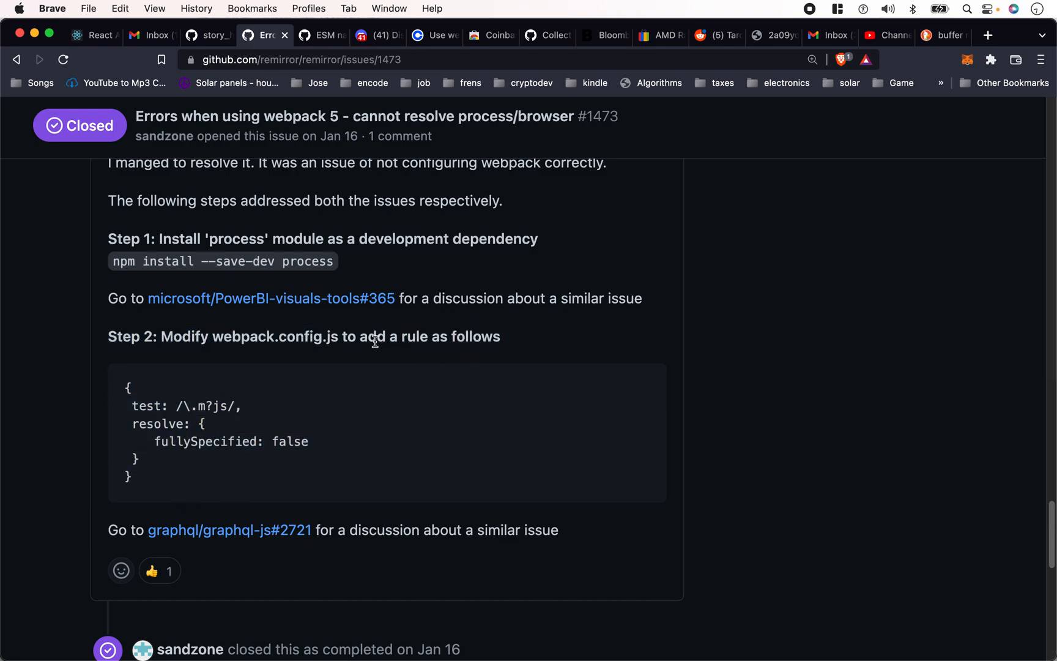
left_click(229, 530)
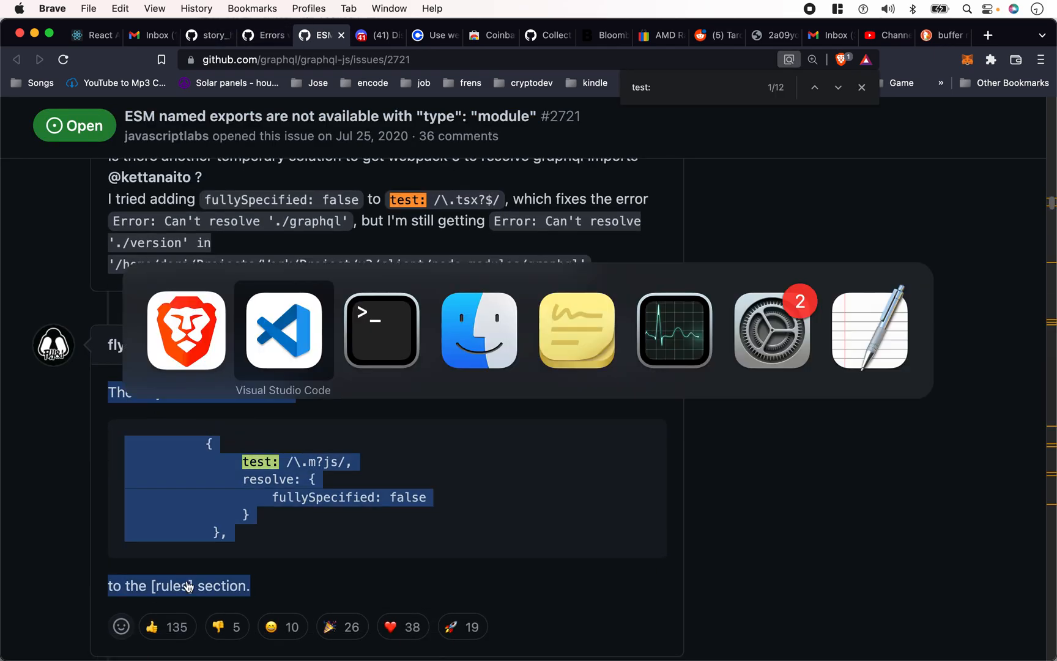
left_click(283, 331)
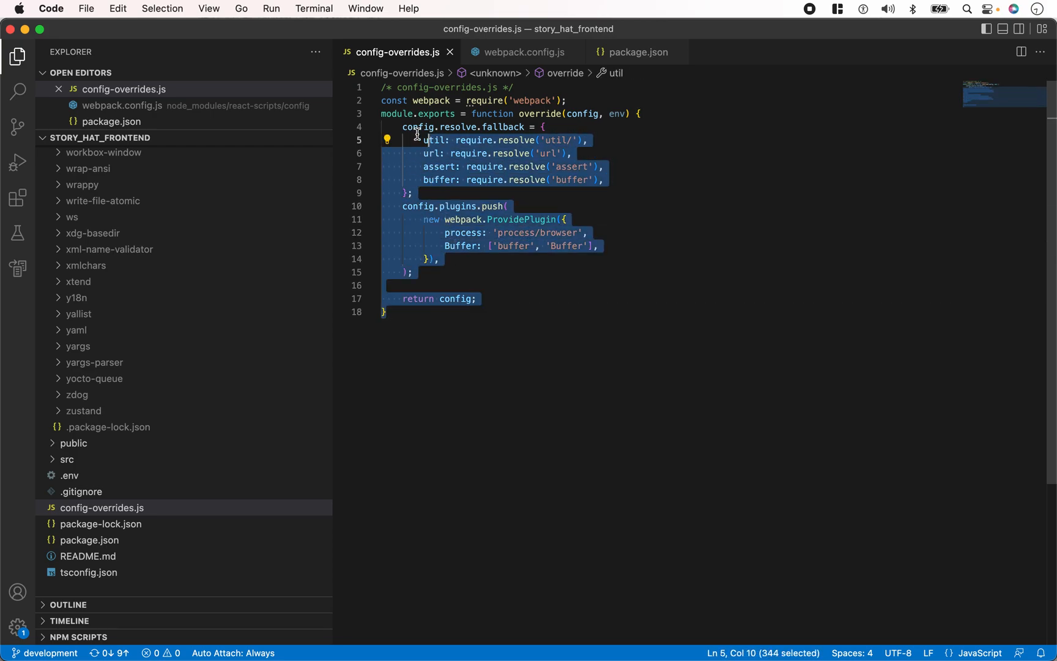
Navigate from package.json to react-scripts' webpack.config.js module rules section
left_click(391, 101)
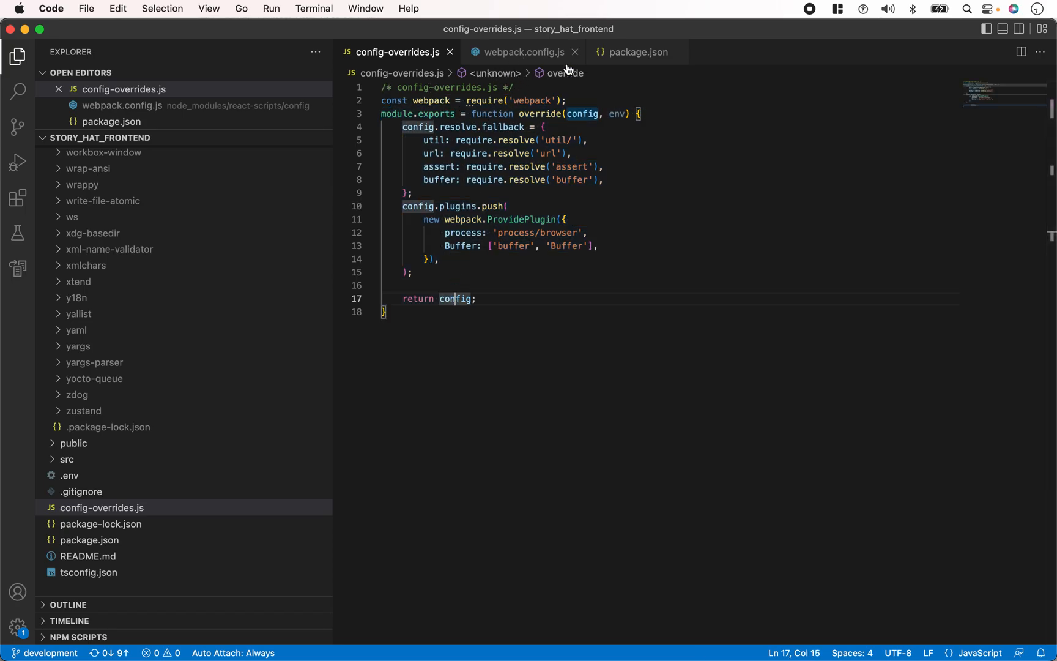
left_click(637, 51)
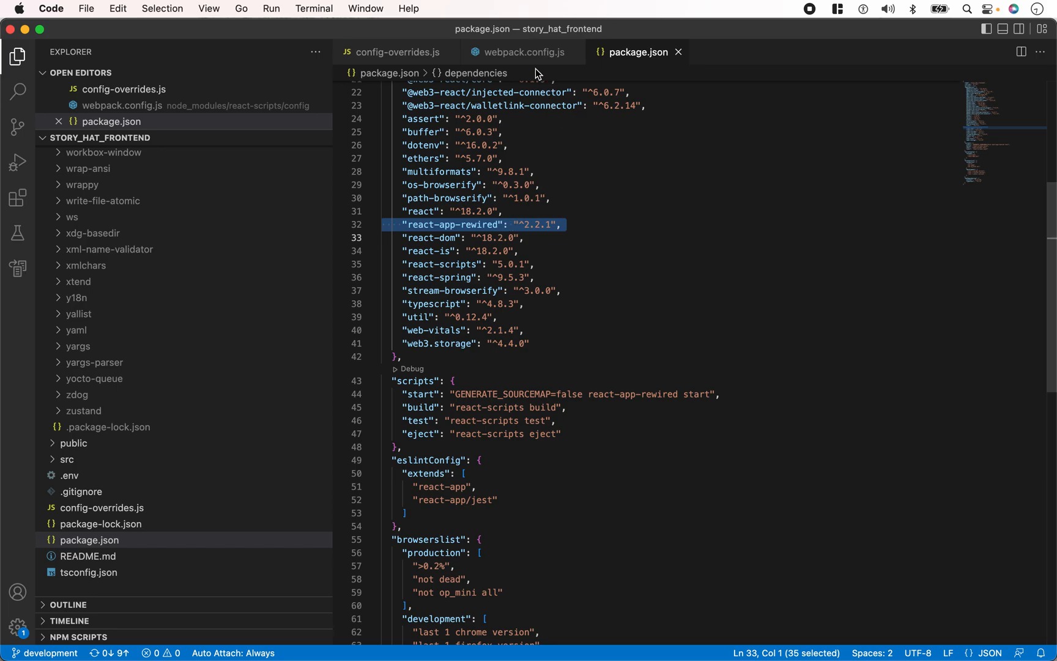
left_click(519, 51)
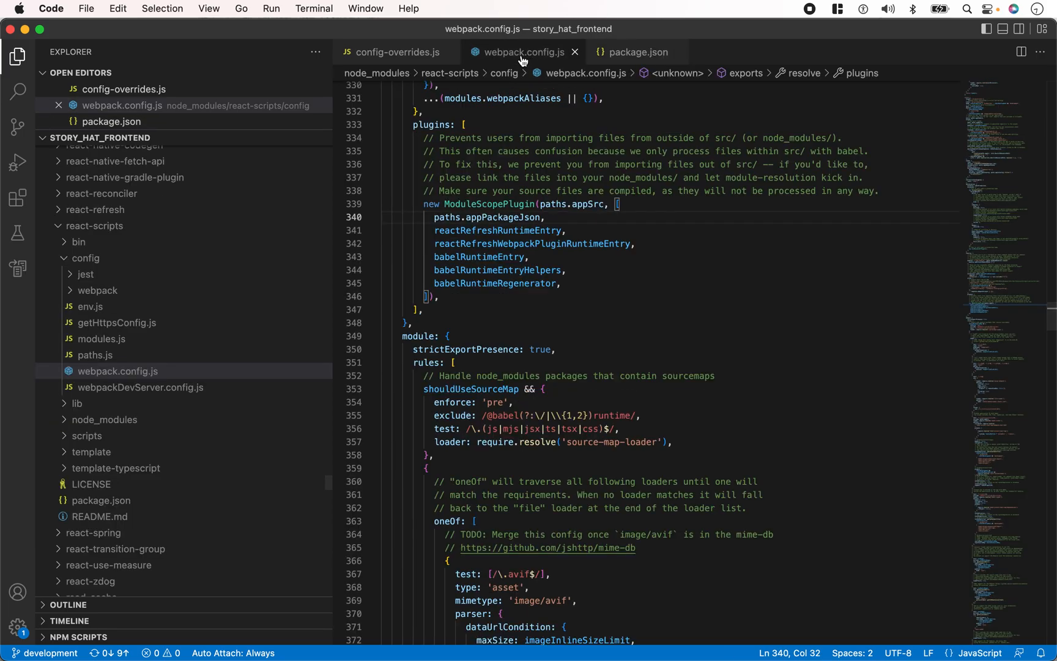
mouse_move(437, 57)
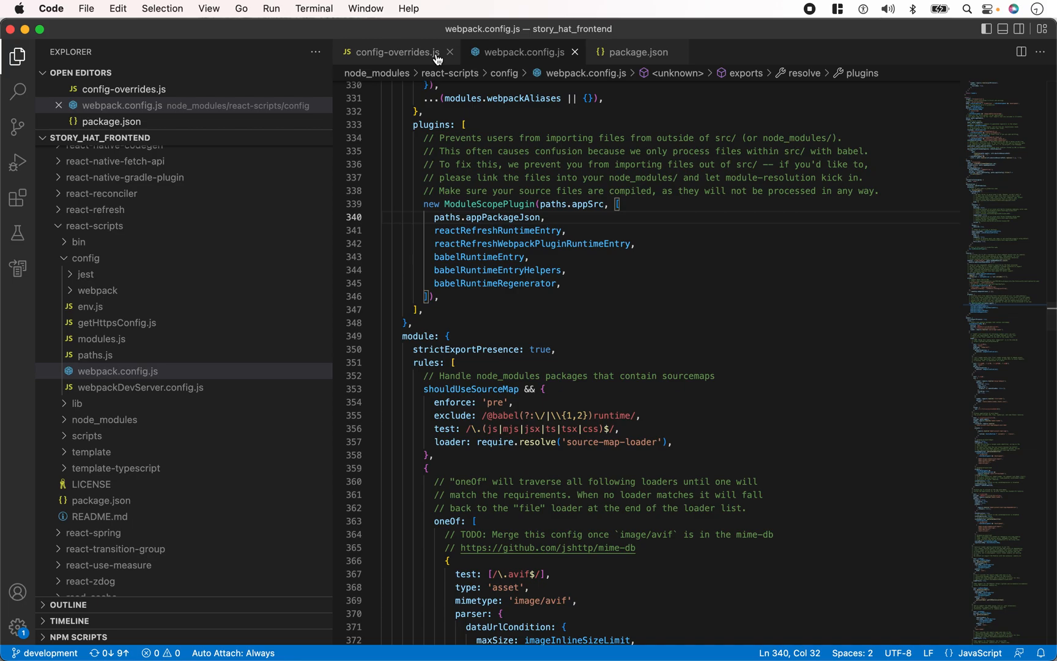
mouse_move(451, 65)
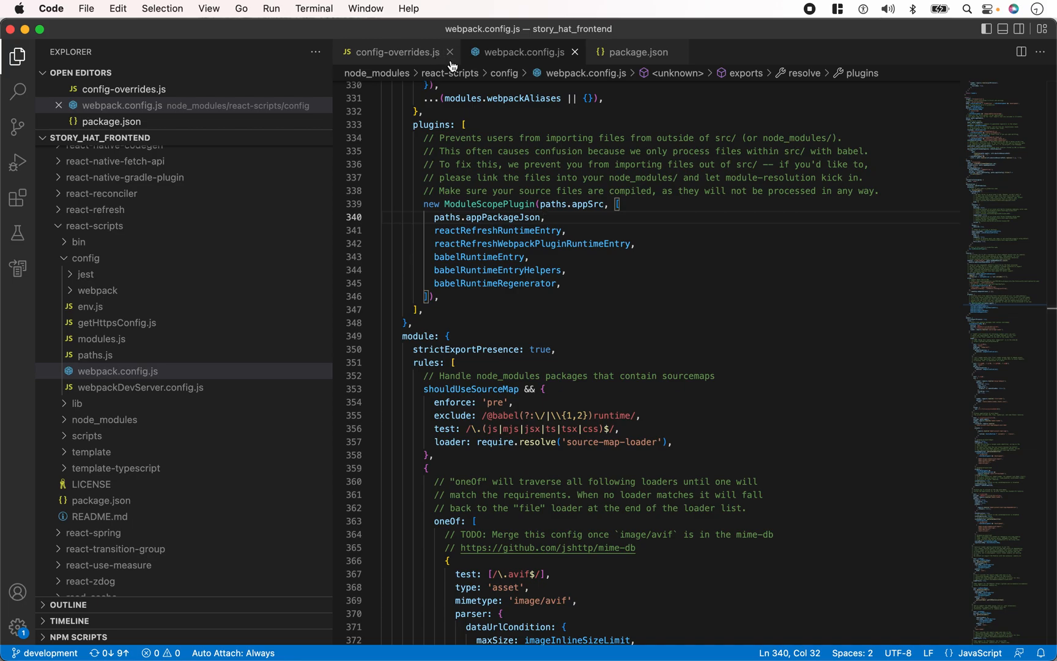
mouse_move(424, 606)
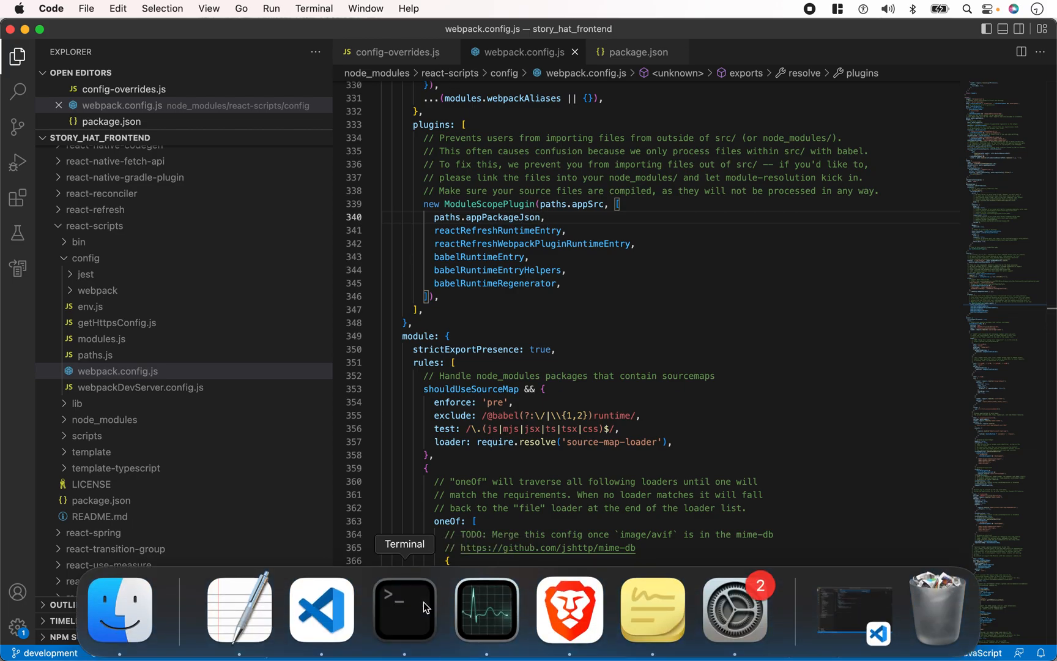
Insert the { test: /\.m?js/, resolve: { fullySpecified: false } } rule at the start of rules
left_click(405, 609)
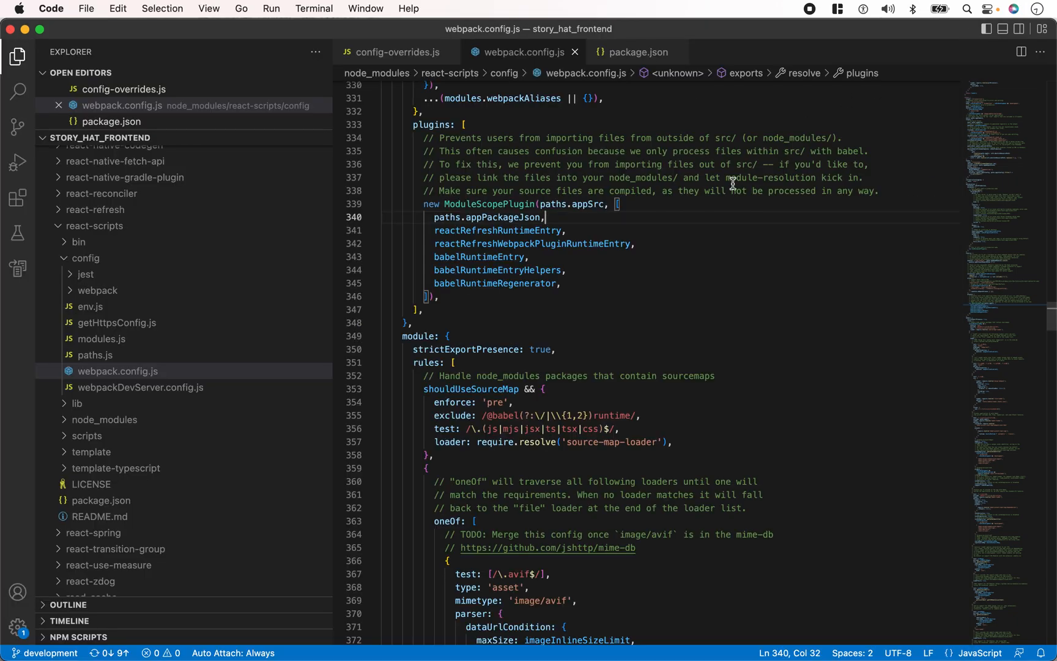
mouse_move(579, 204)
type("rules:")
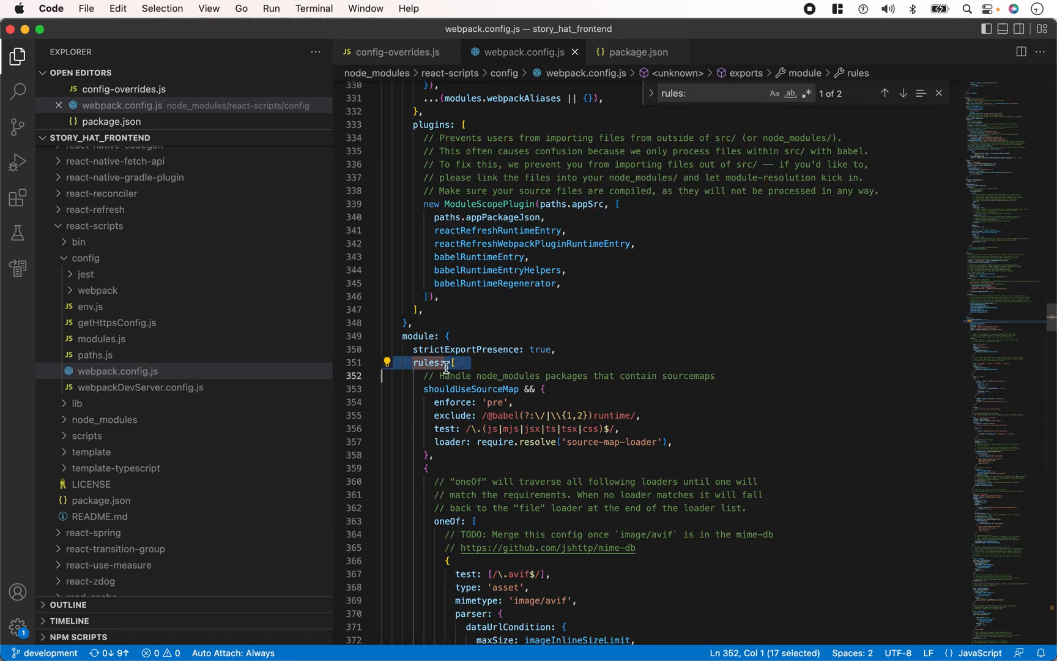
left_click(446, 362)
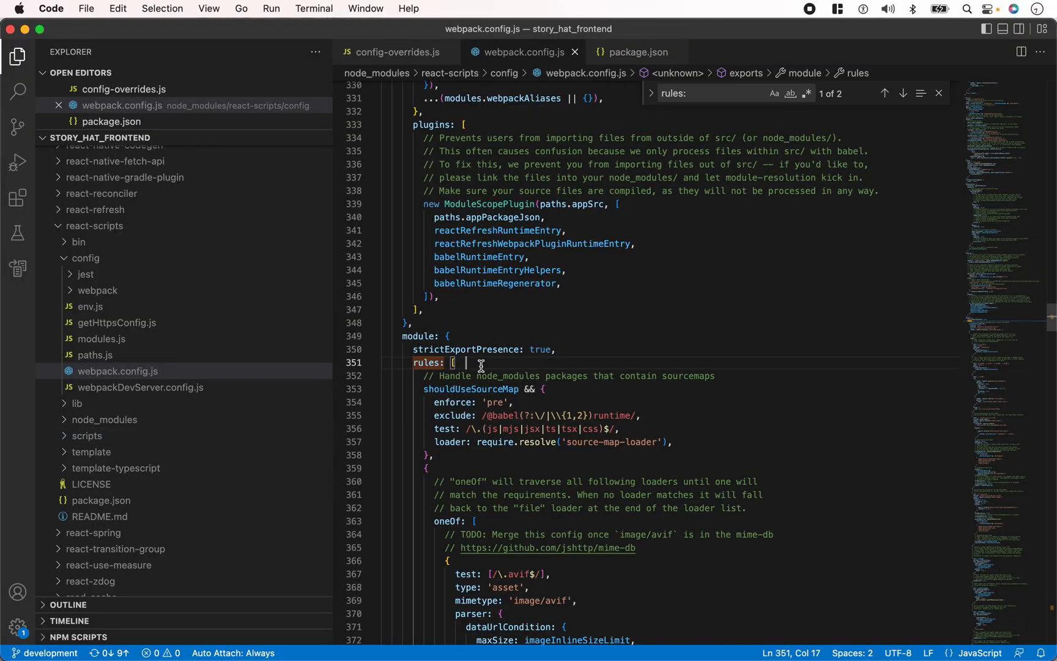
type("{")
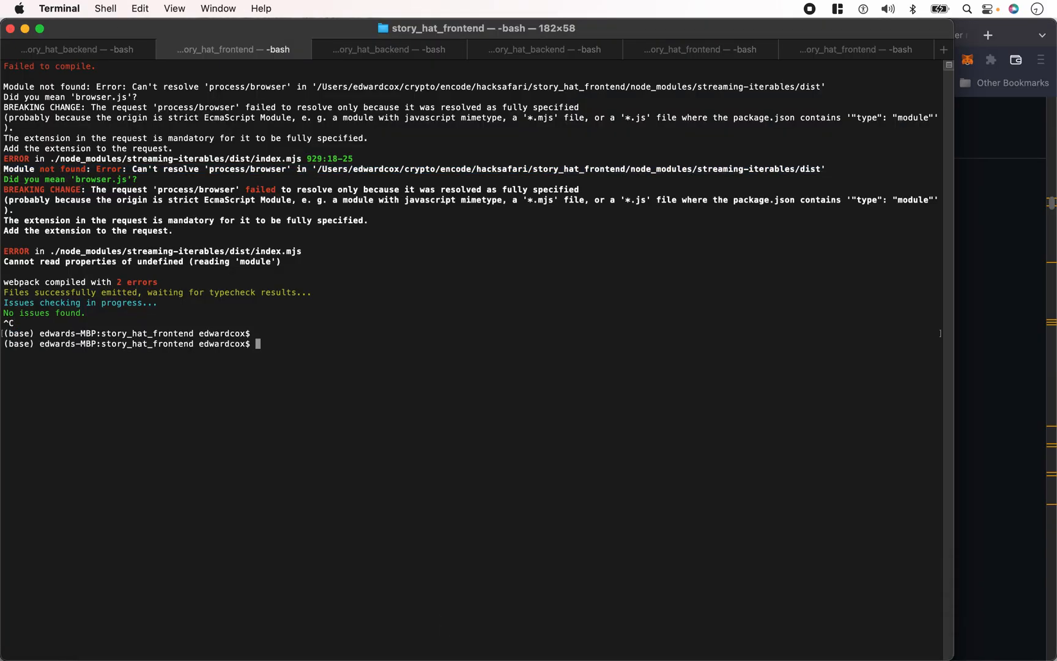
Restart the story_hat_frontend dev server with npm start
type("npm start")
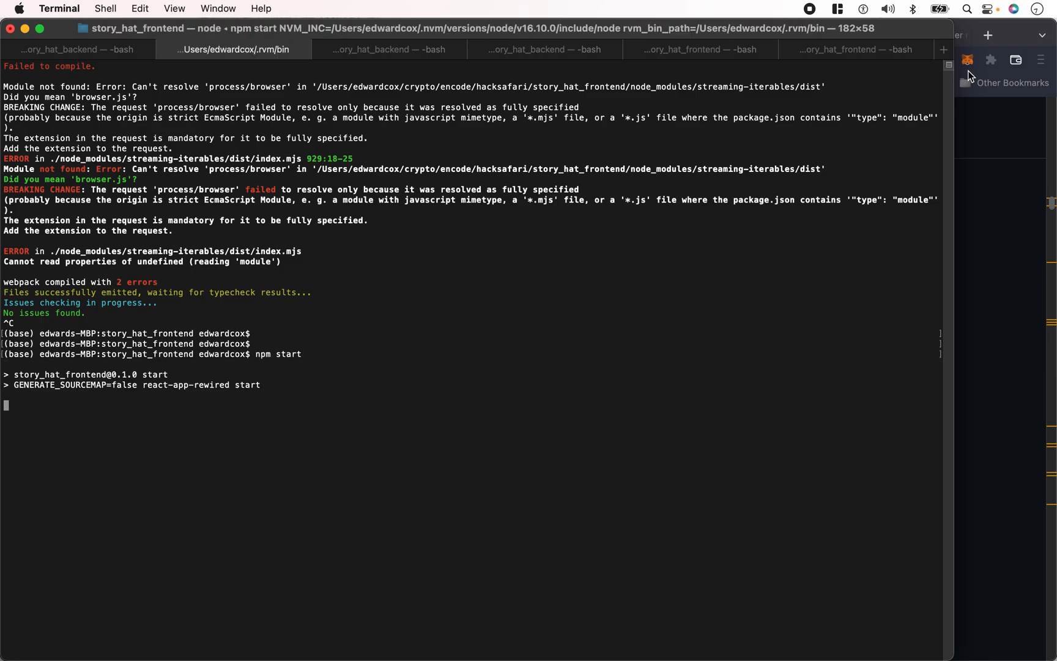
mouse_move(602, 425)
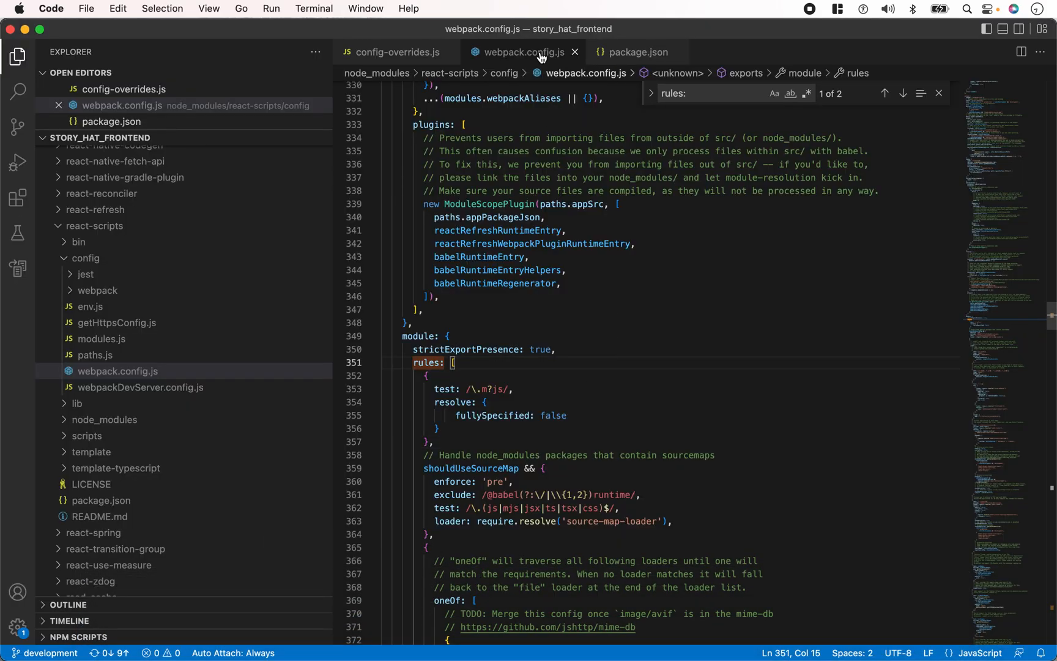
Collapse node_modules in the Explorer and view package-lock.json after checking config-overrides.js
left_click(638, 51)
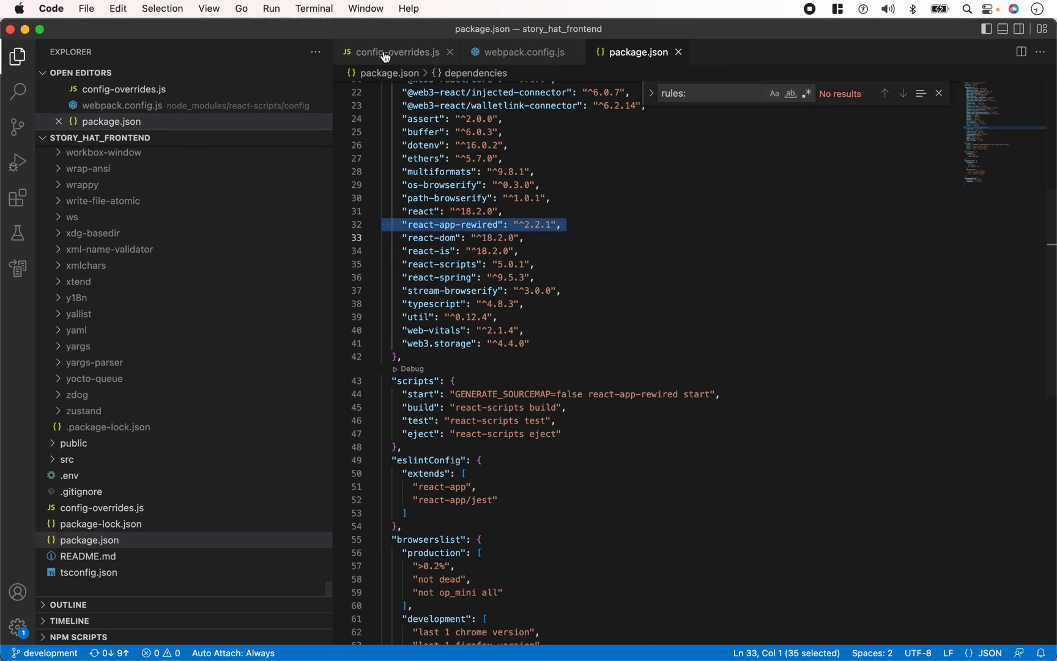
mouse_move(574, 52)
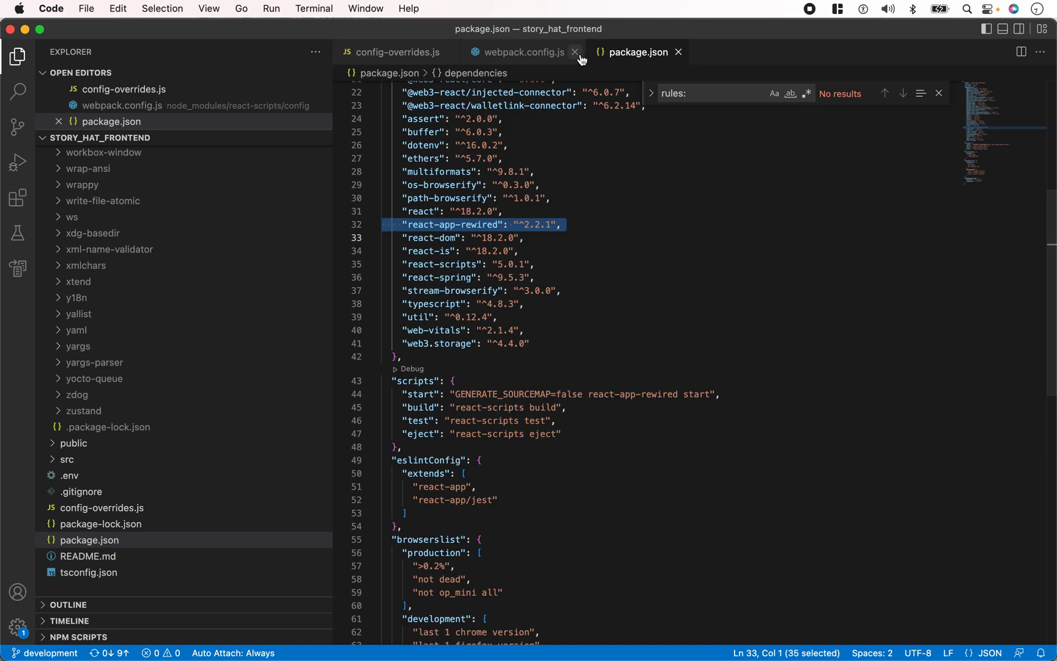
mouse_move(398, 52)
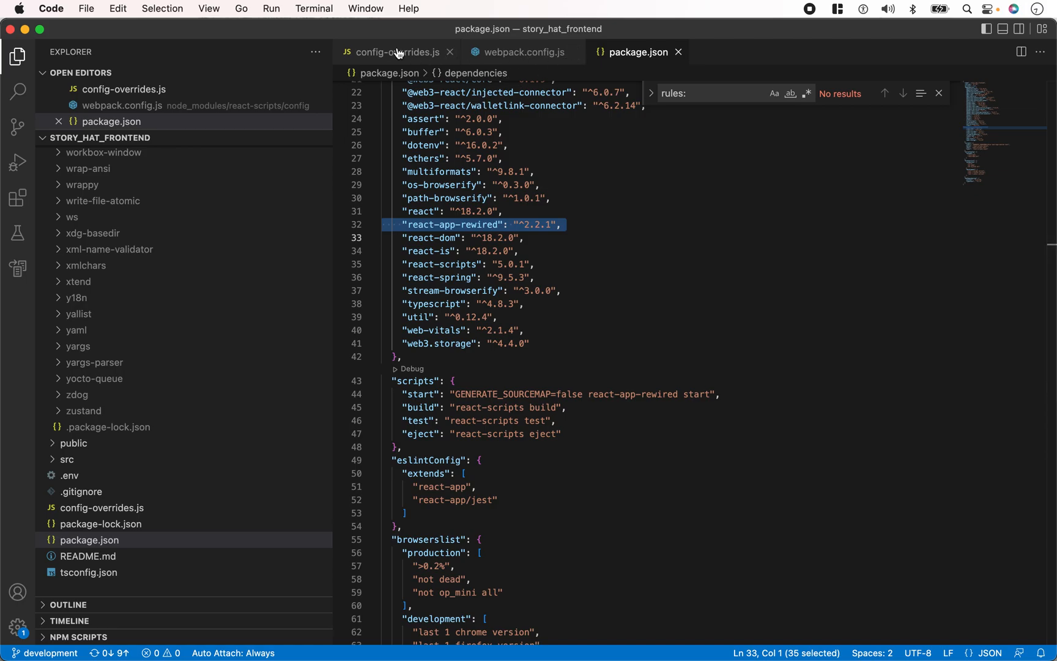
left_click(396, 51)
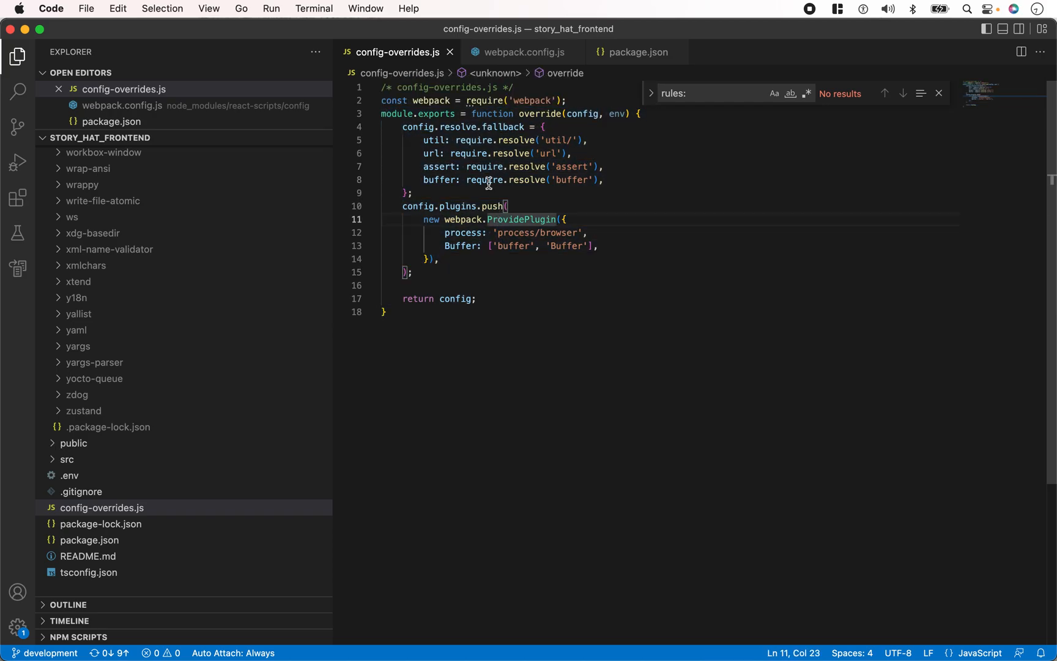
scroll("up", 3)
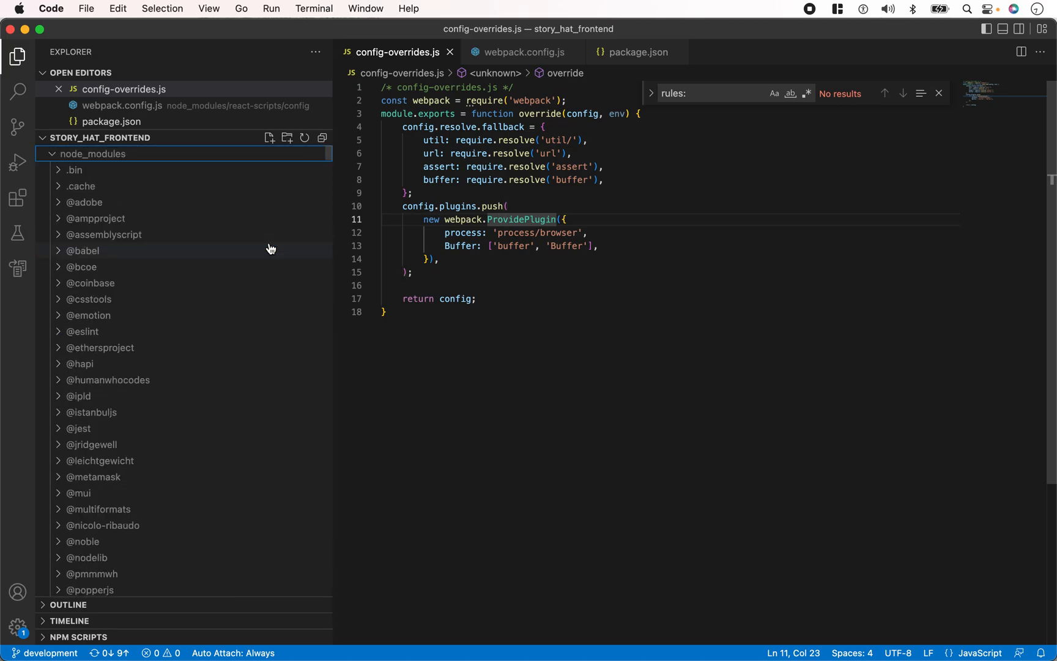
left_click(92, 155)
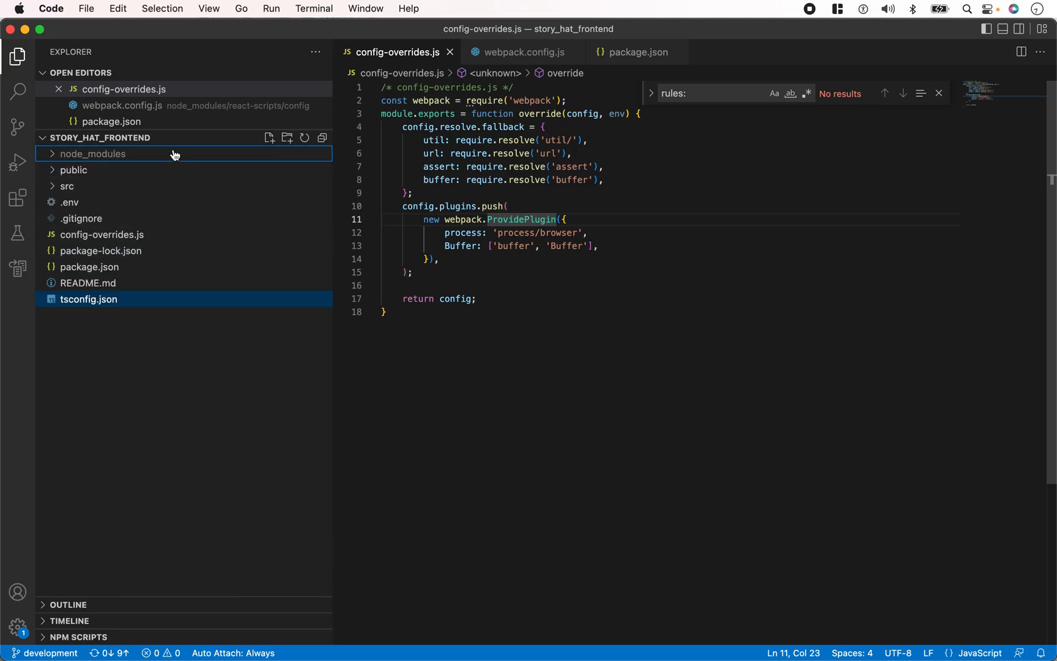
mouse_move(85, 147)
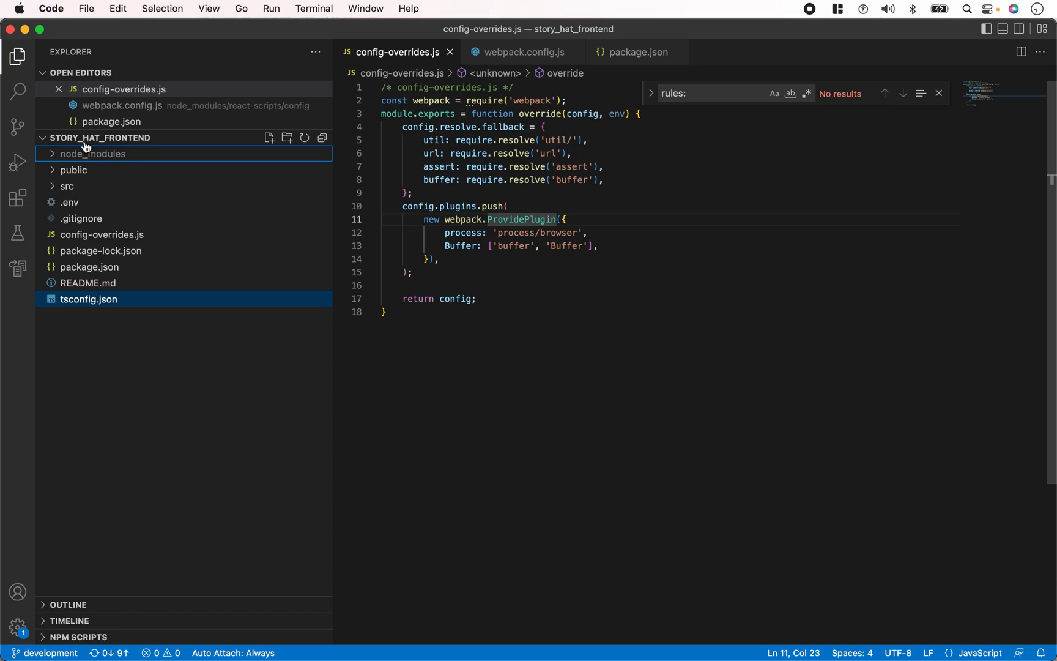
mouse_move(108, 255)
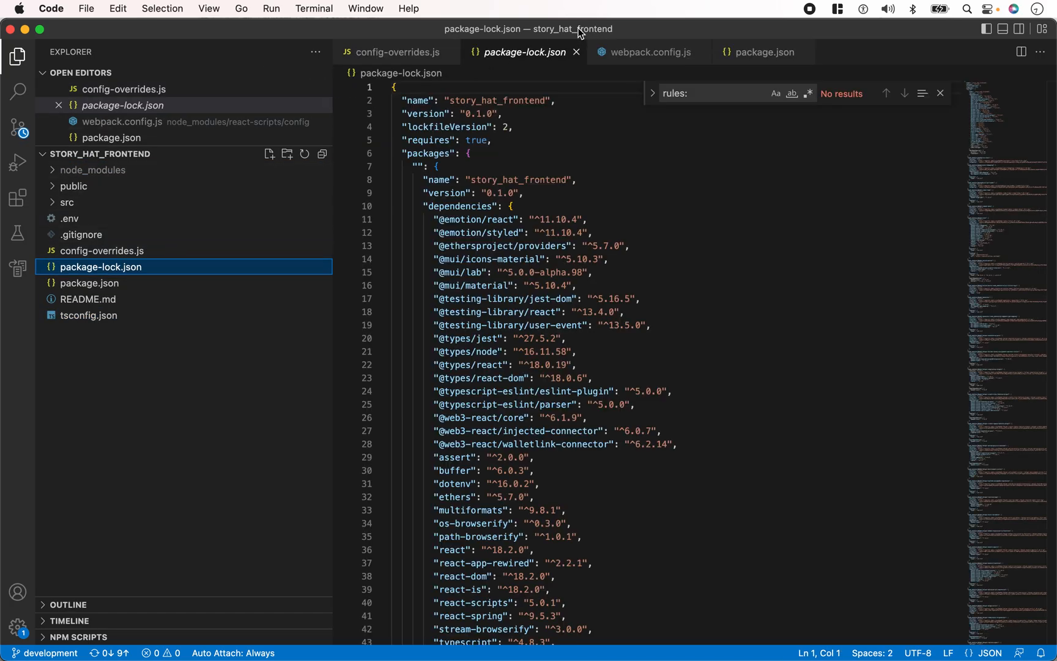
left_click(400, 52)
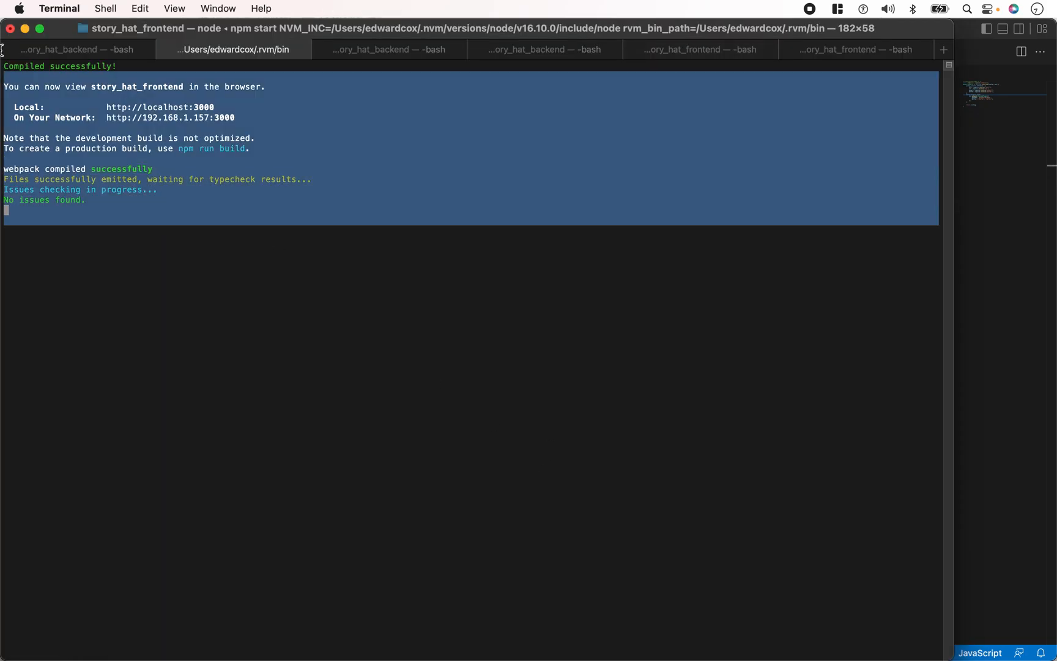
mouse_move(272, 266)
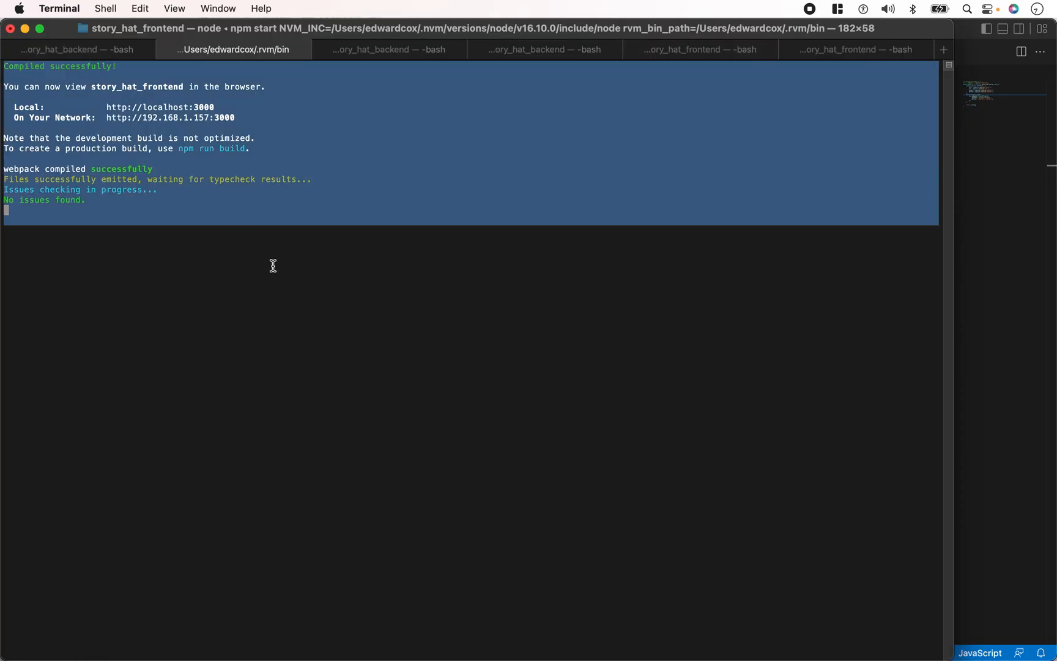
Inspect the build output confirming Compiled successfully at localhost:3000
left_click(273, 265)
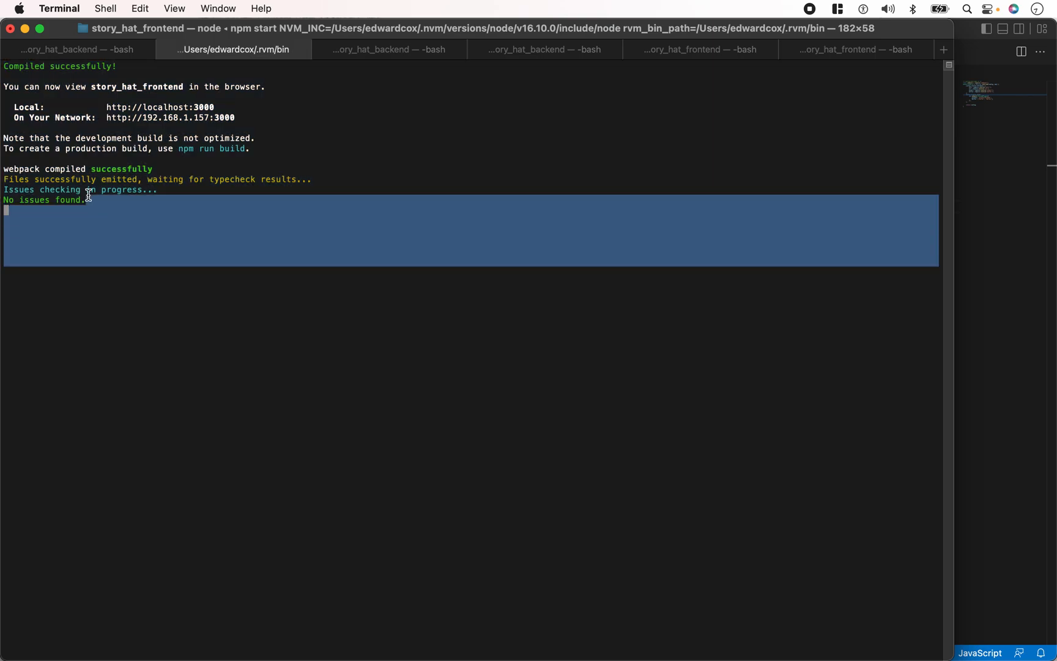
left_click(30, 106)
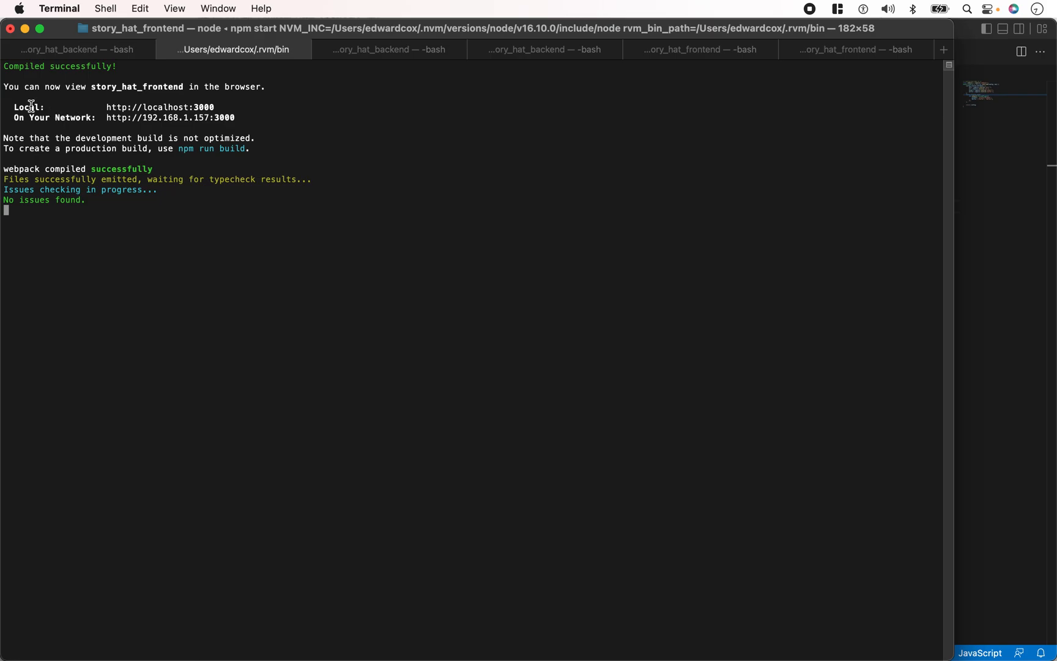
mouse_move(258, 115)
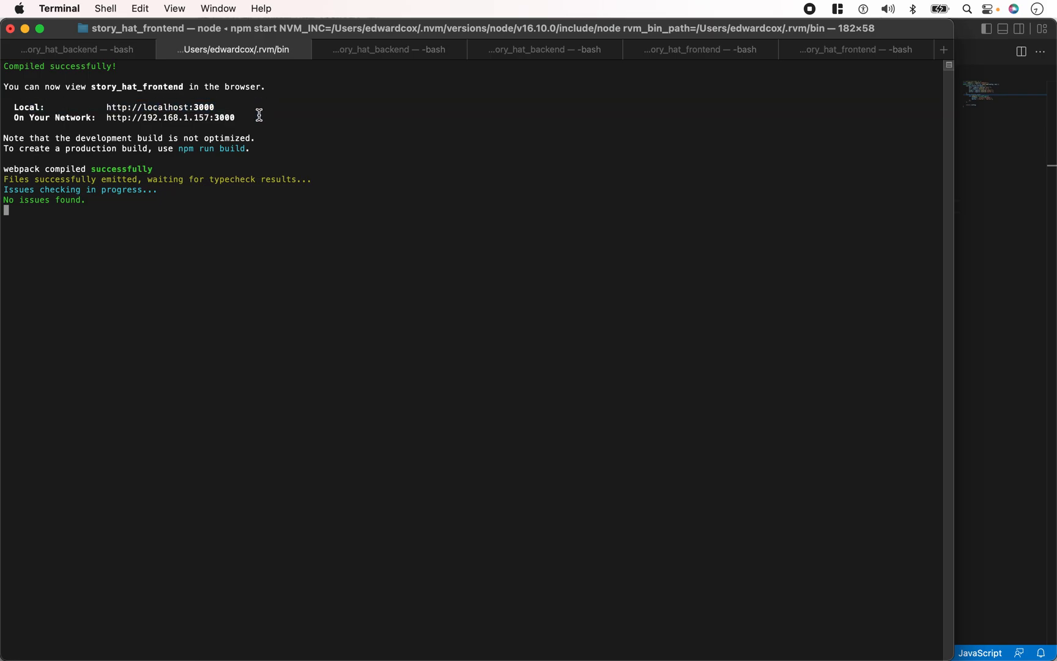